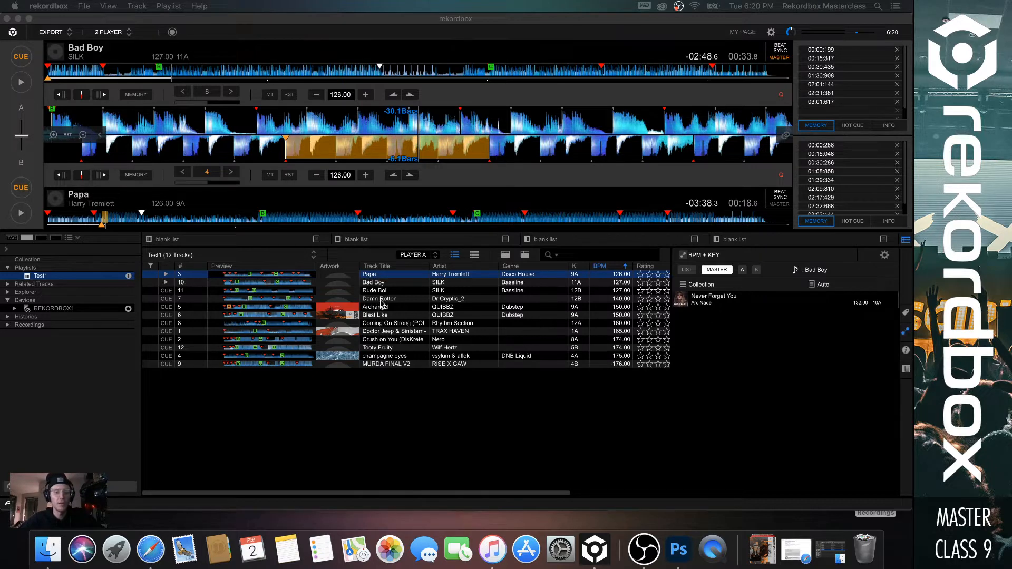
- Load Tooty Fruity from the Test1 playlist onto the upper deck, replacing Bad Boy
left_click(387, 282)
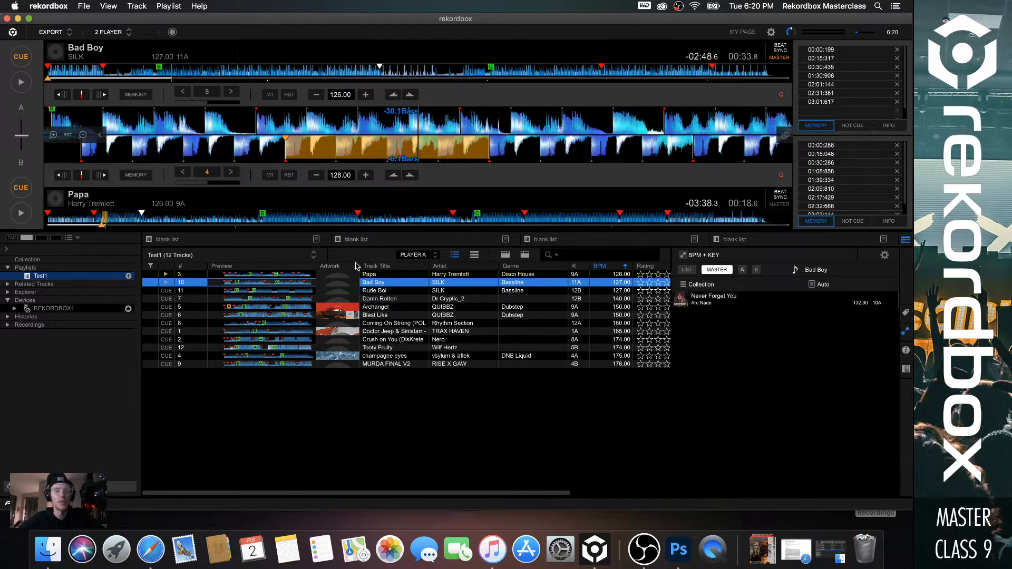
mouse_move(366, 284)
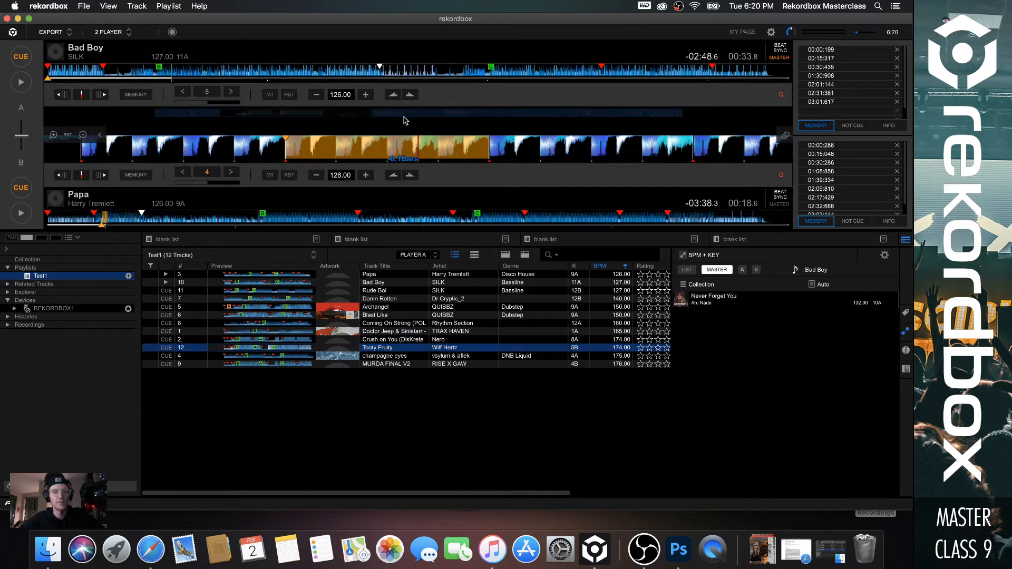
double_click(377, 347)
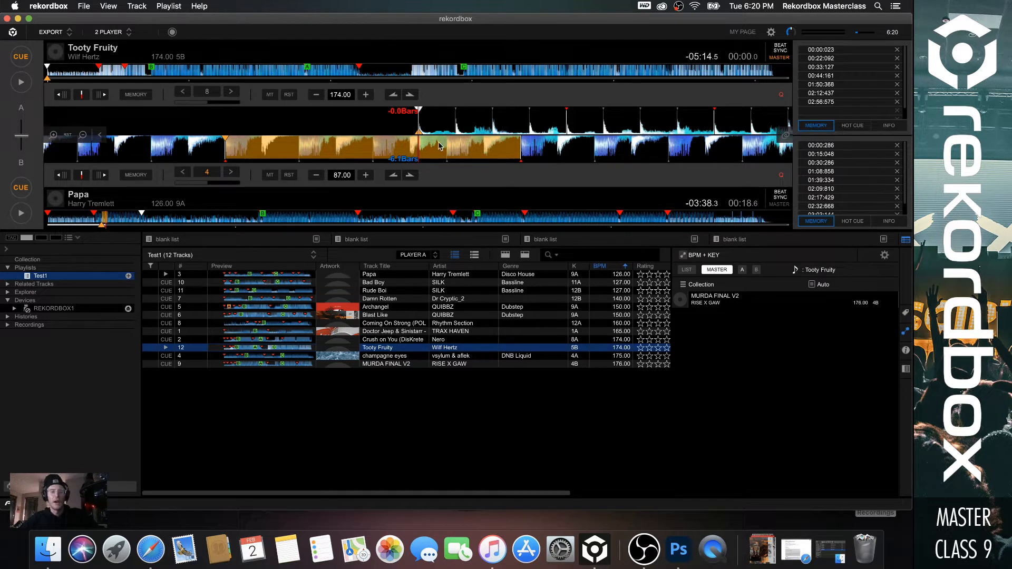
mouse_move(750, 287)
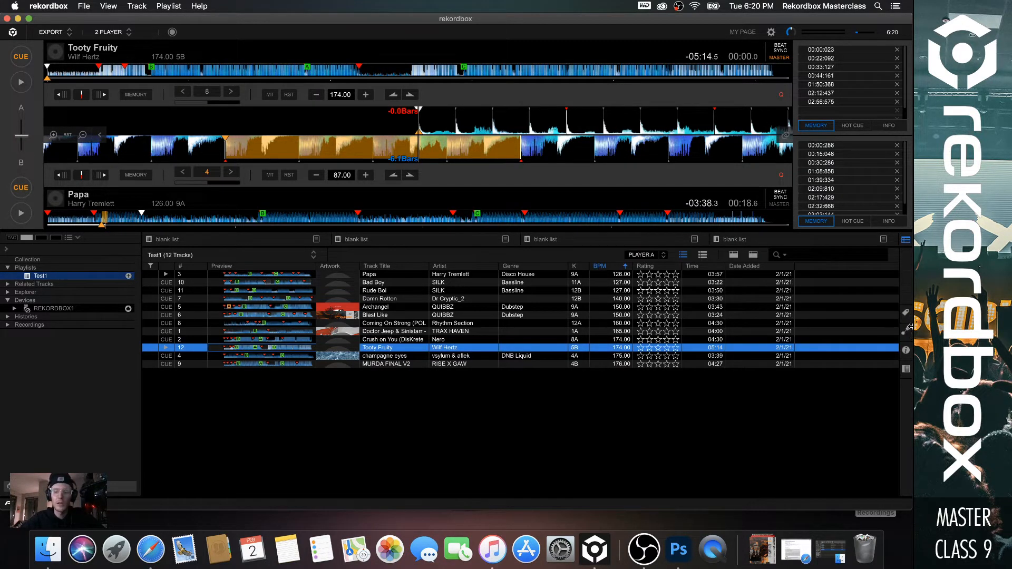
mouse_move(905, 331)
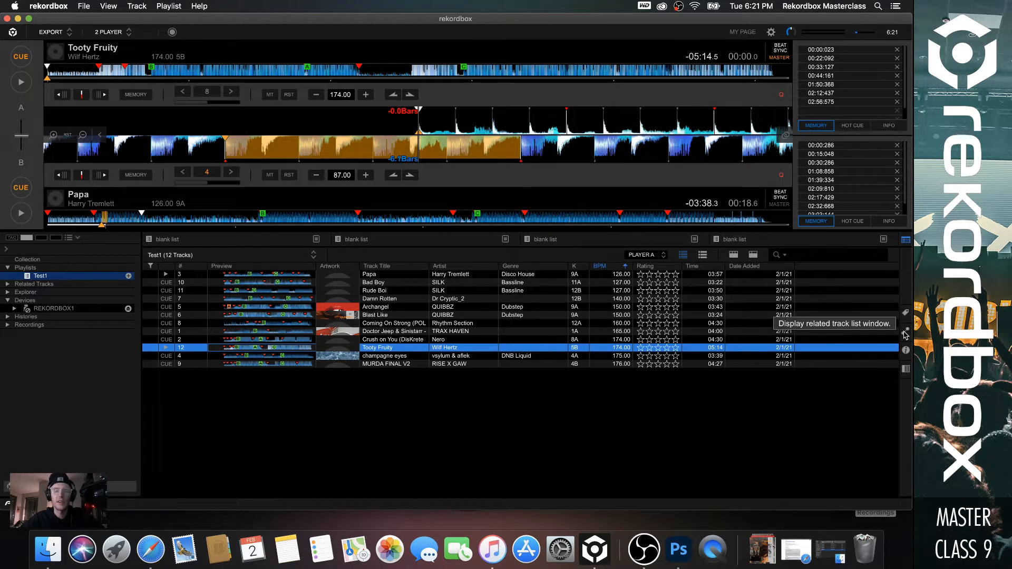
- Reopen the related-track suggestions and try Doctor Jeep & Sinistarr and Blast Like on the top deck
left_click(905, 331)
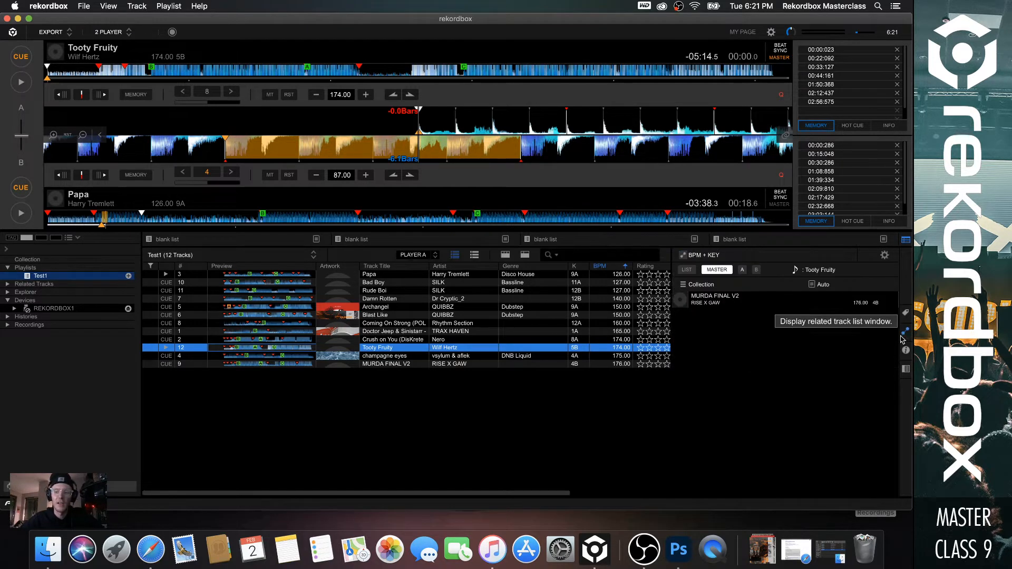
mouse_move(719, 295)
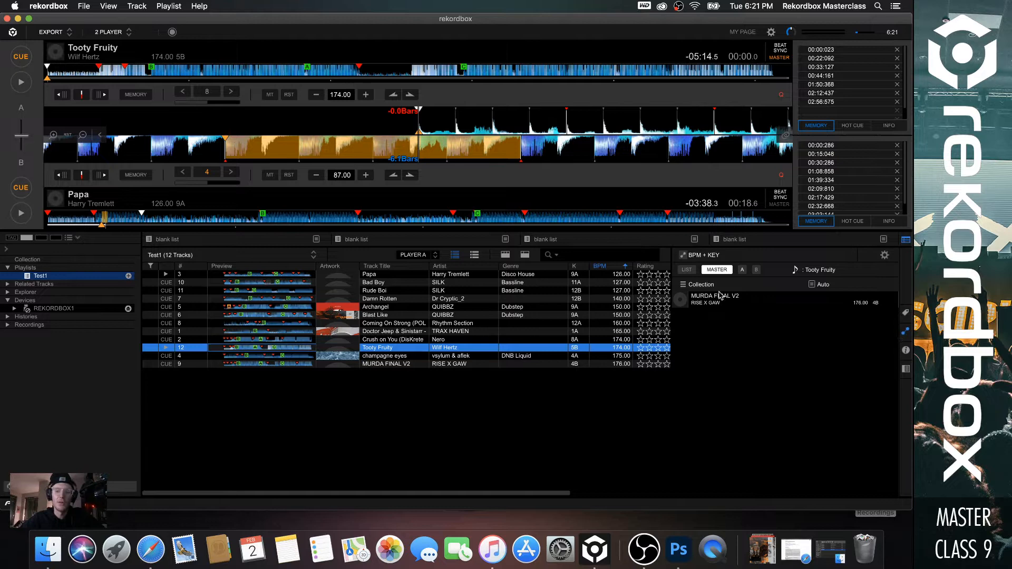
left_click(394, 331)
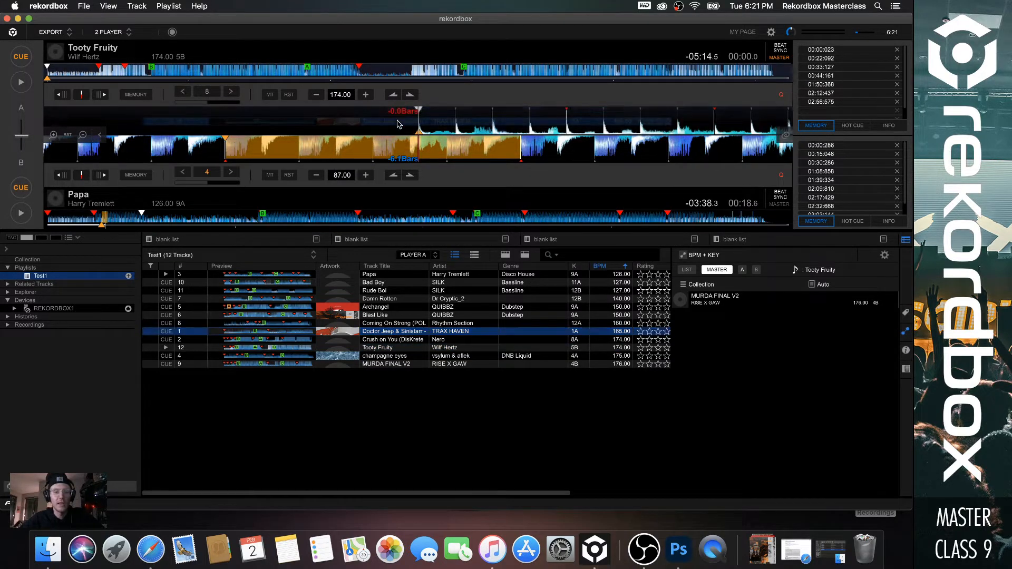
double_click(394, 331)
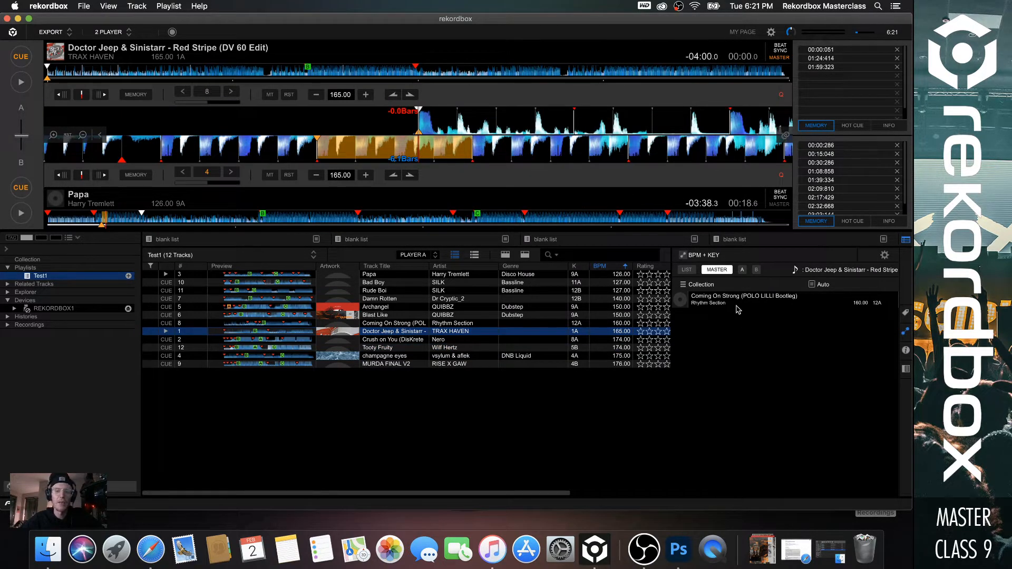
mouse_move(393, 344)
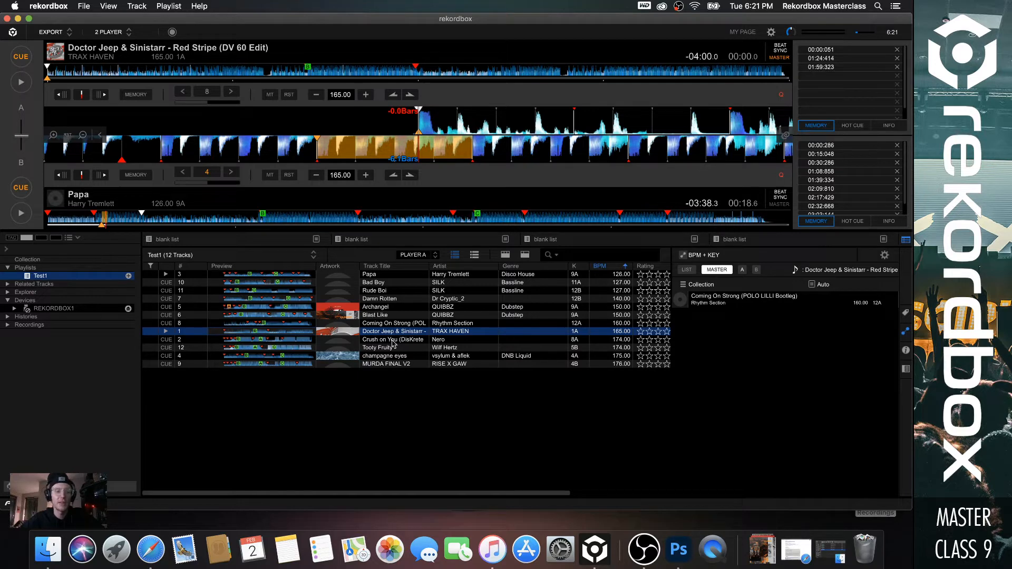
left_click(394, 316)
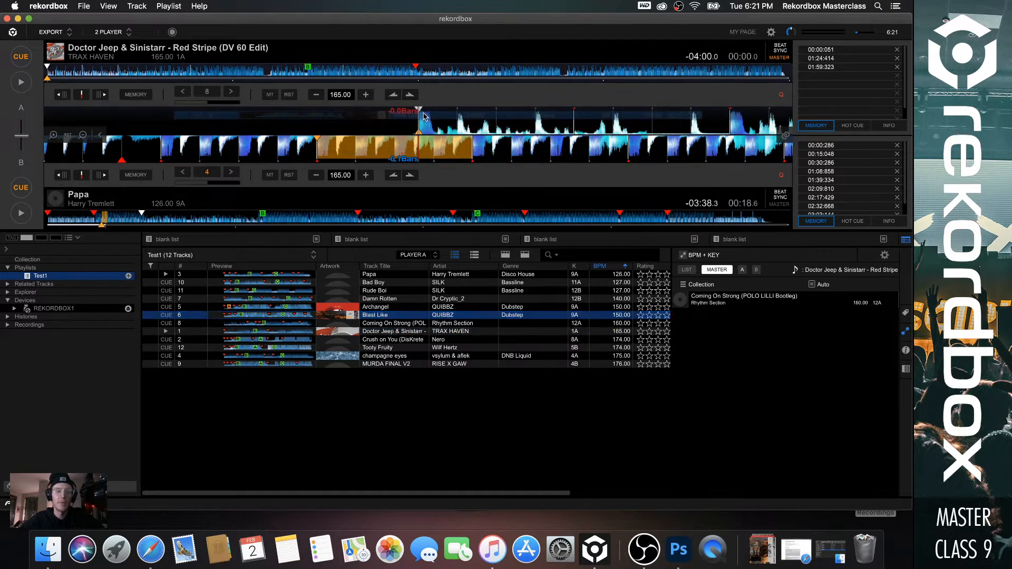
double_click(374, 315)
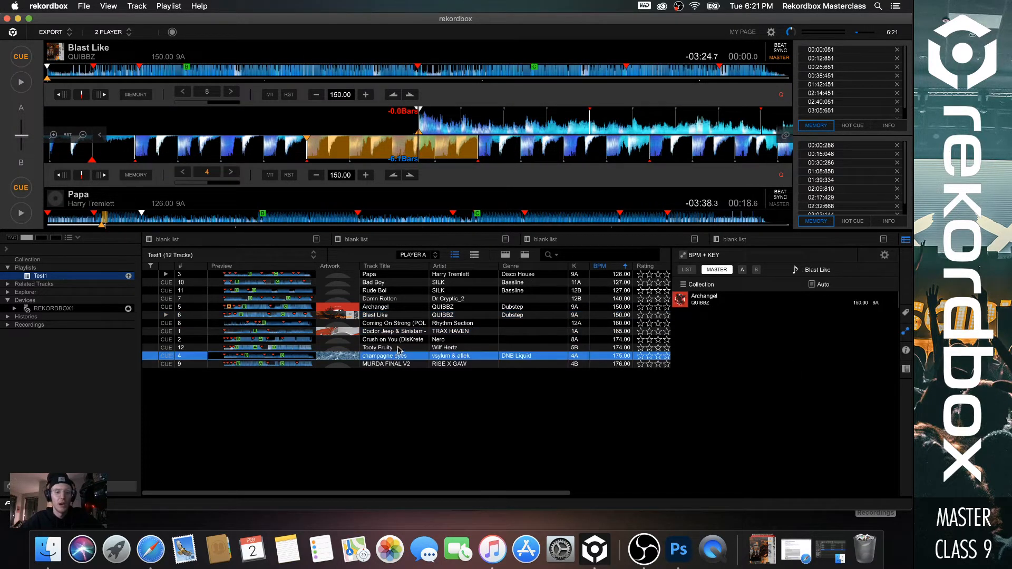
- Reload Tooty Fruity on top and load the suggested MURDA FINAL V2 onto the bottom deck
double_click(377, 347)
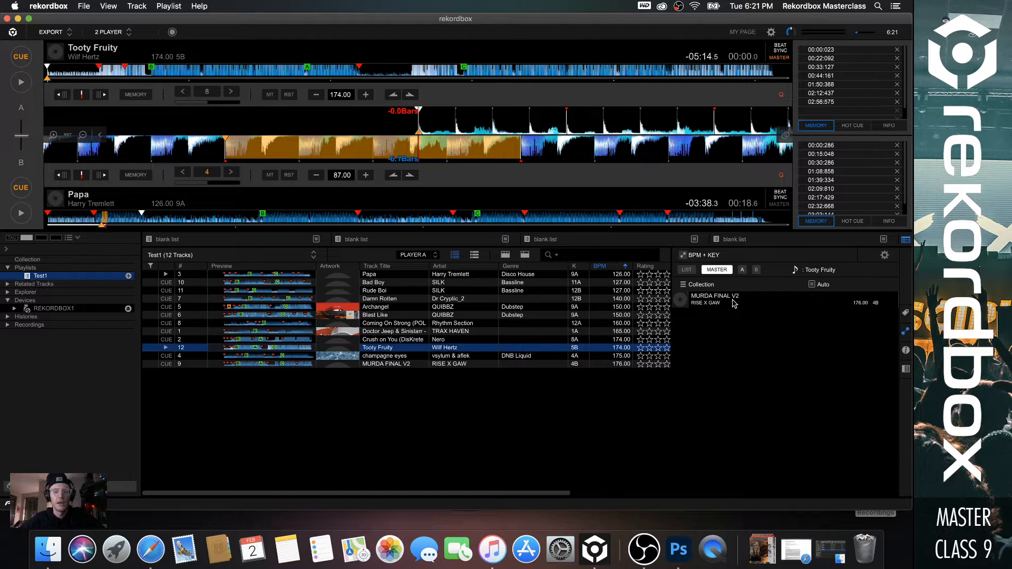
mouse_move(712, 279)
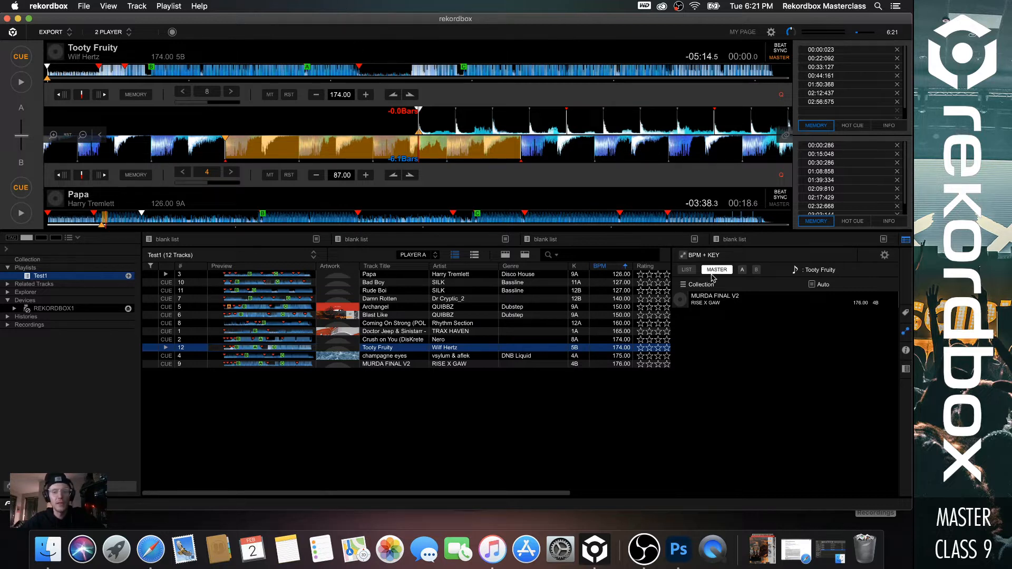
mouse_move(730, 284)
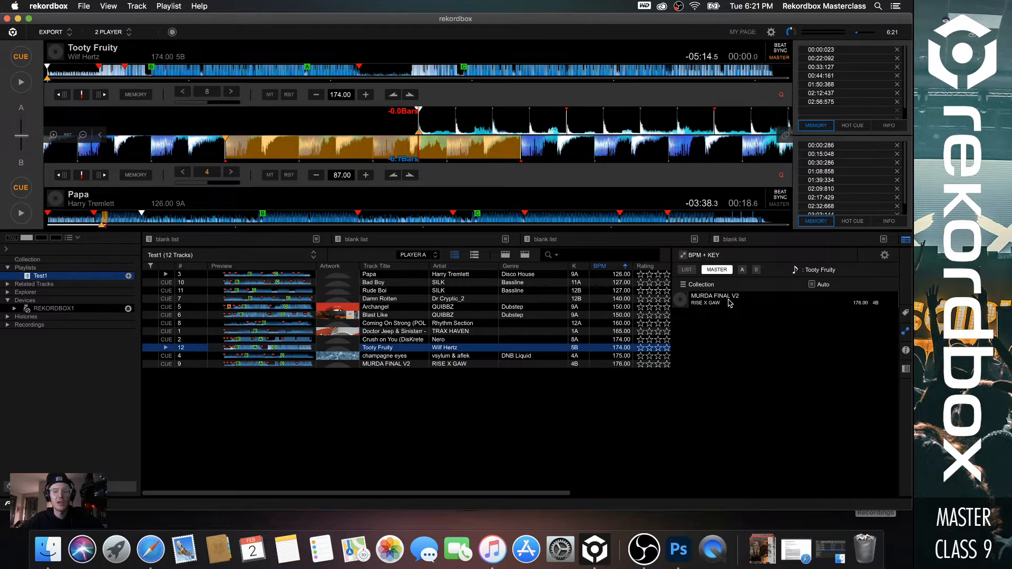
left_click(717, 299)
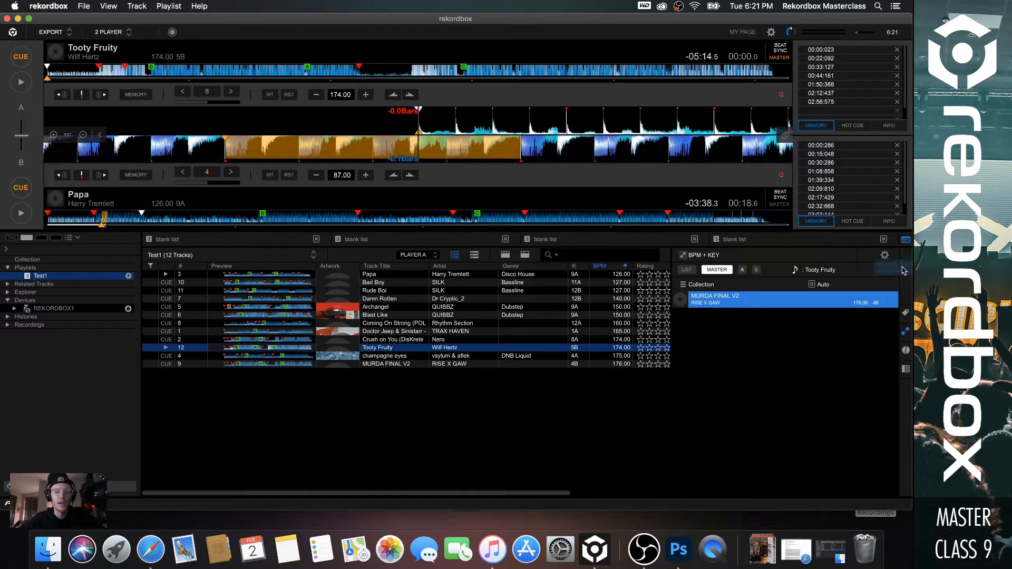
mouse_move(728, 304)
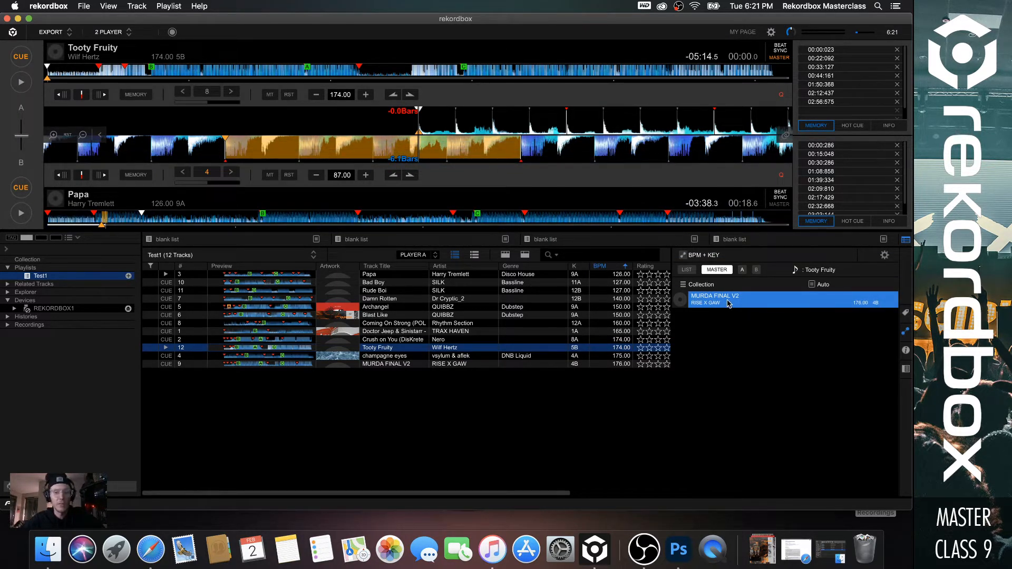
double_click(730, 299)
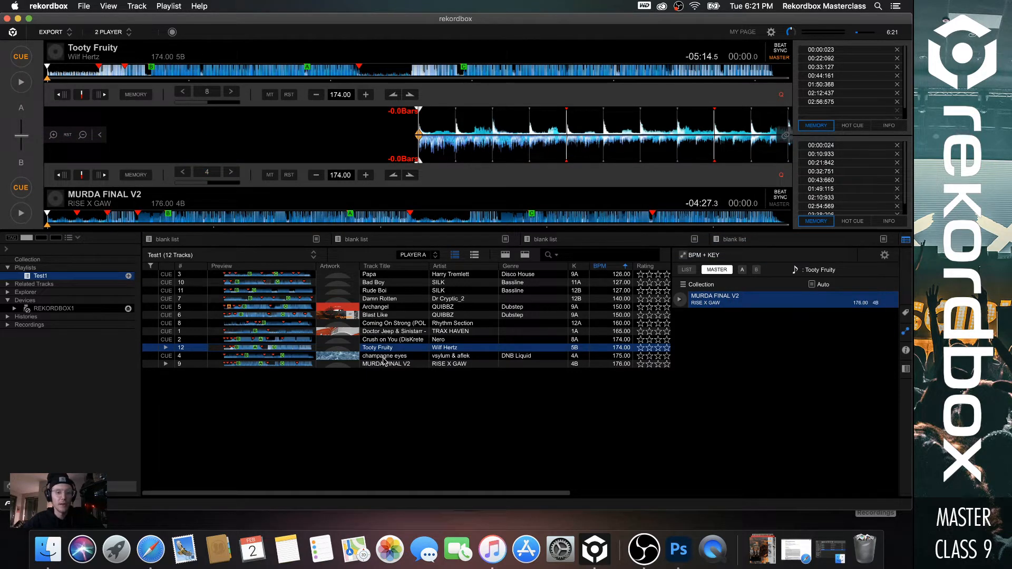
left_click(386, 363)
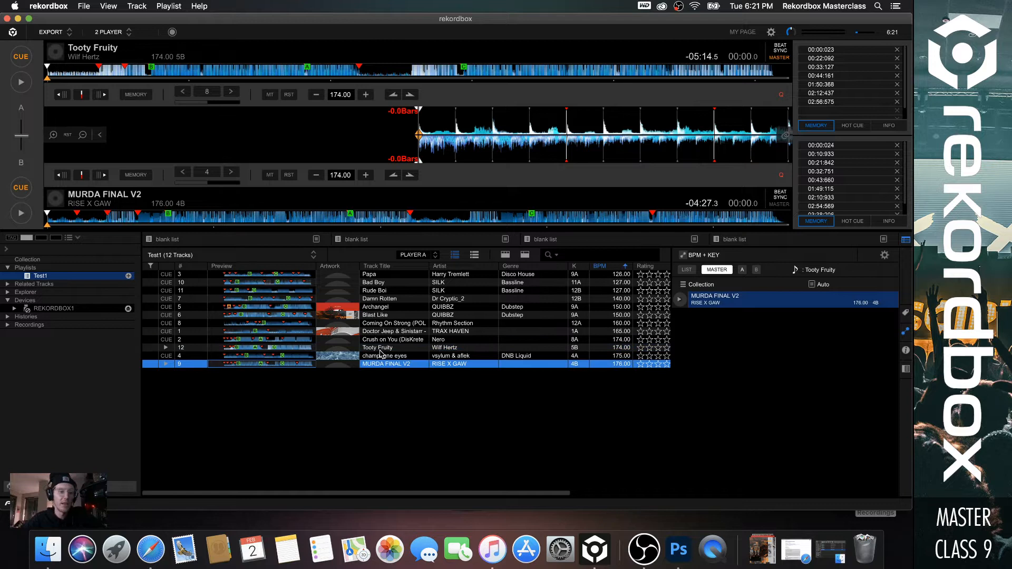
mouse_move(450, 315)
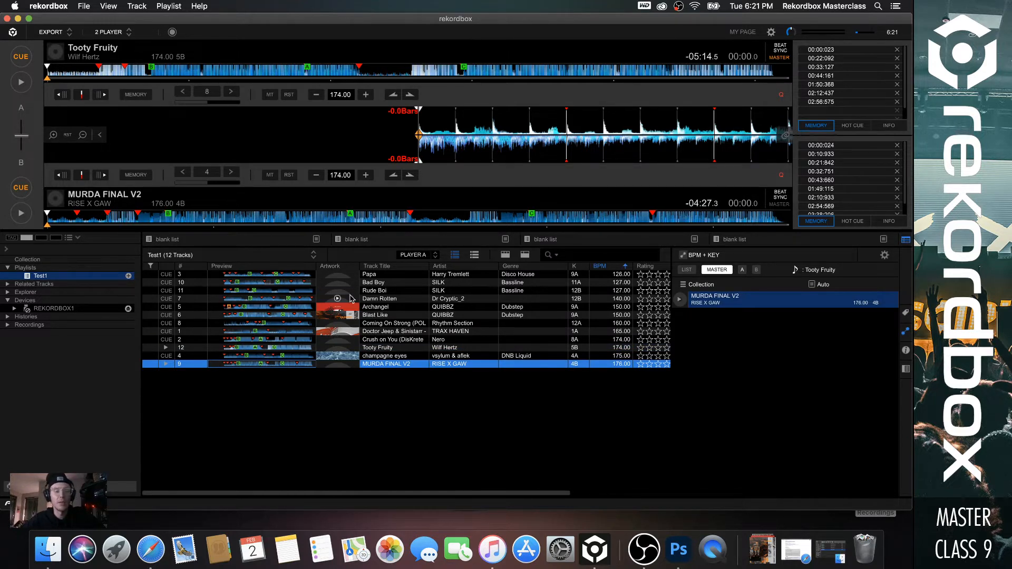
mouse_move(264, 268)
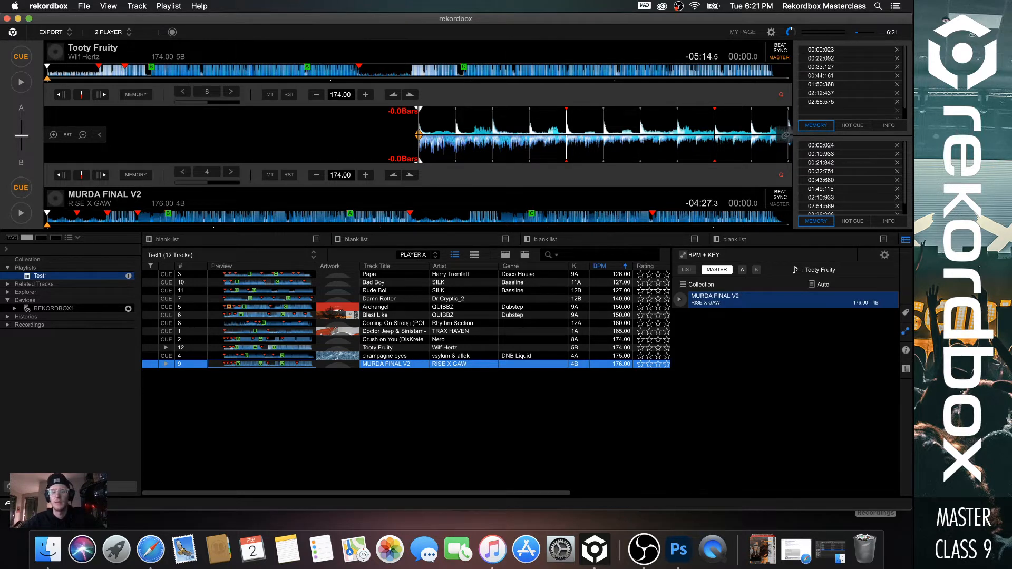
left_click(394, 331)
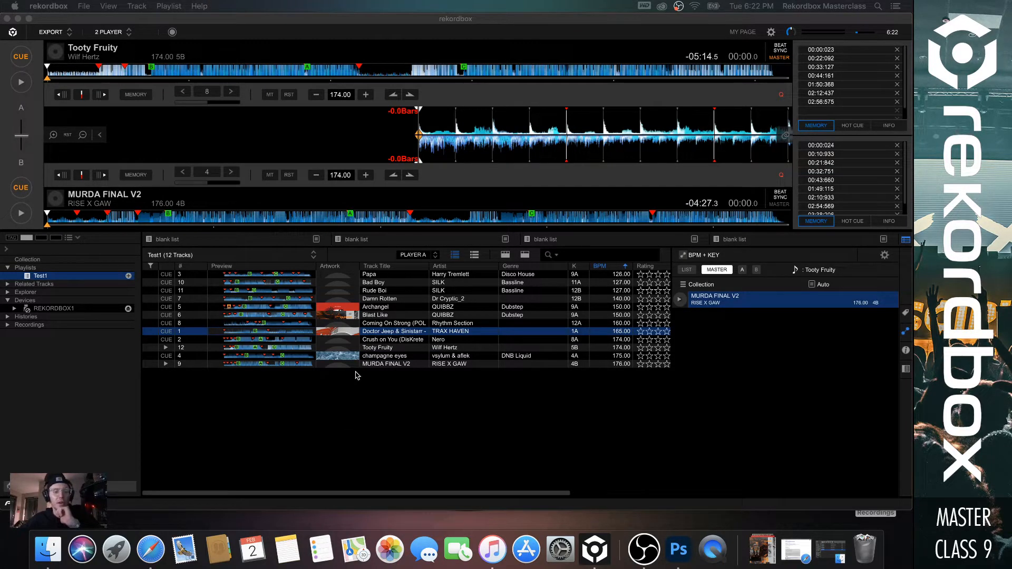
mouse_move(384, 325)
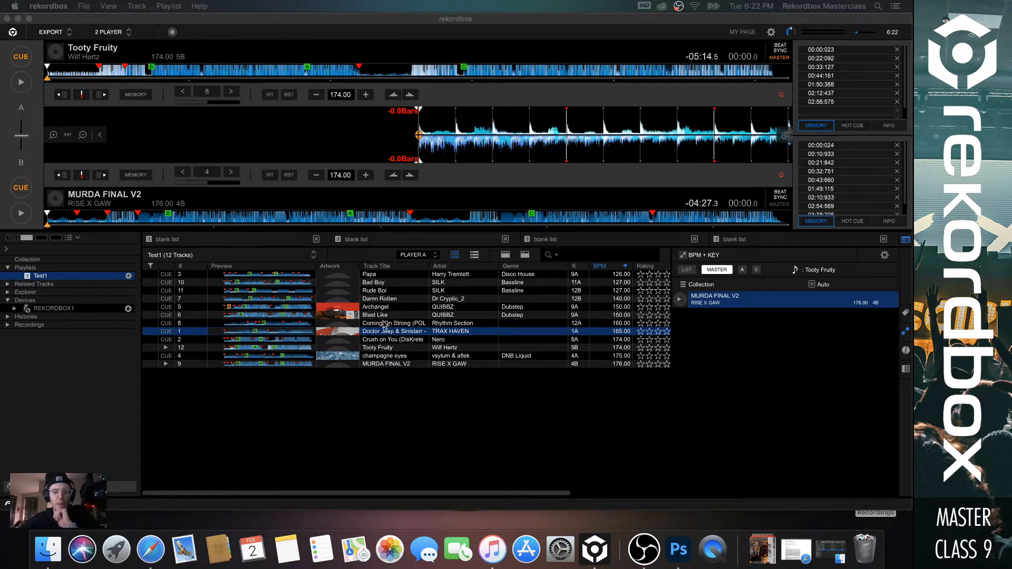
- Try Coming On Strong, put Tooty Fruity on the second deck, then Archangel on the first
double_click(394, 322)
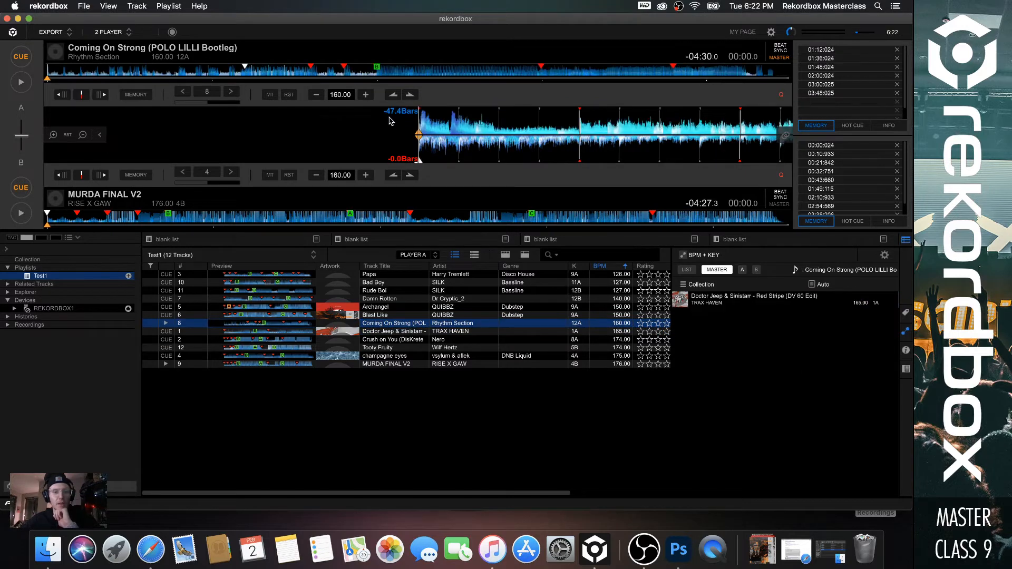
left_click(378, 348)
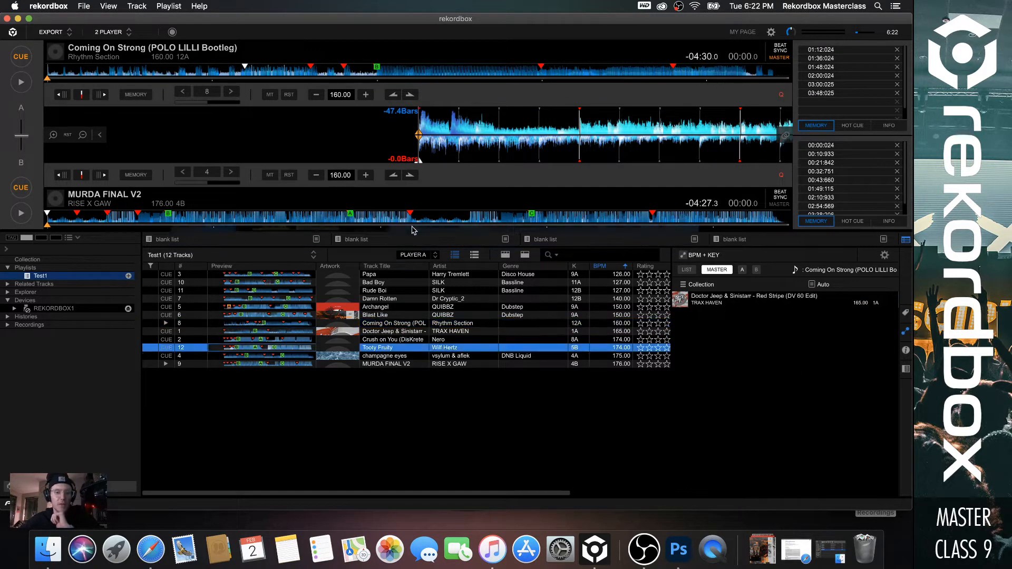
double_click(377, 347)
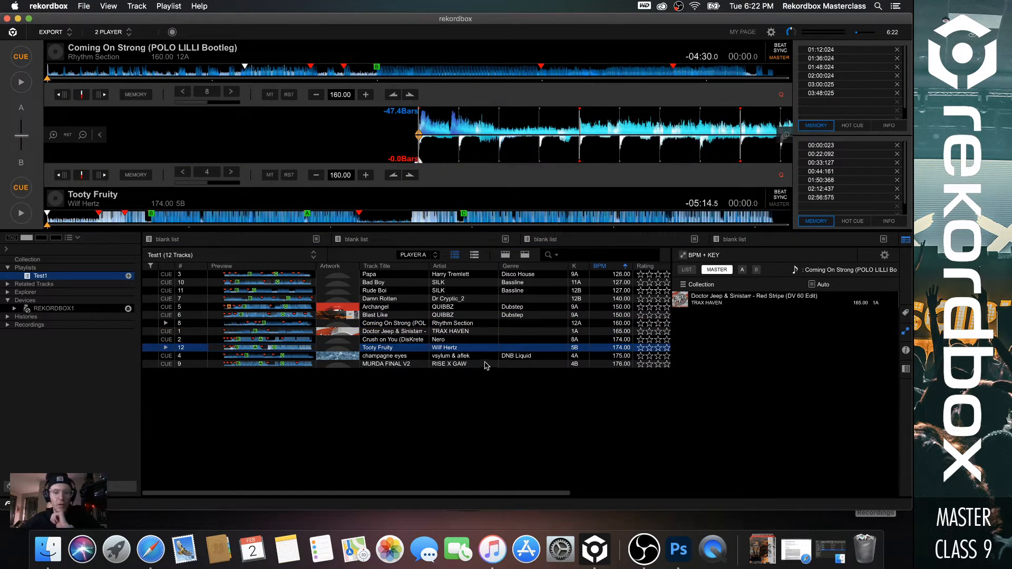
mouse_move(486, 335)
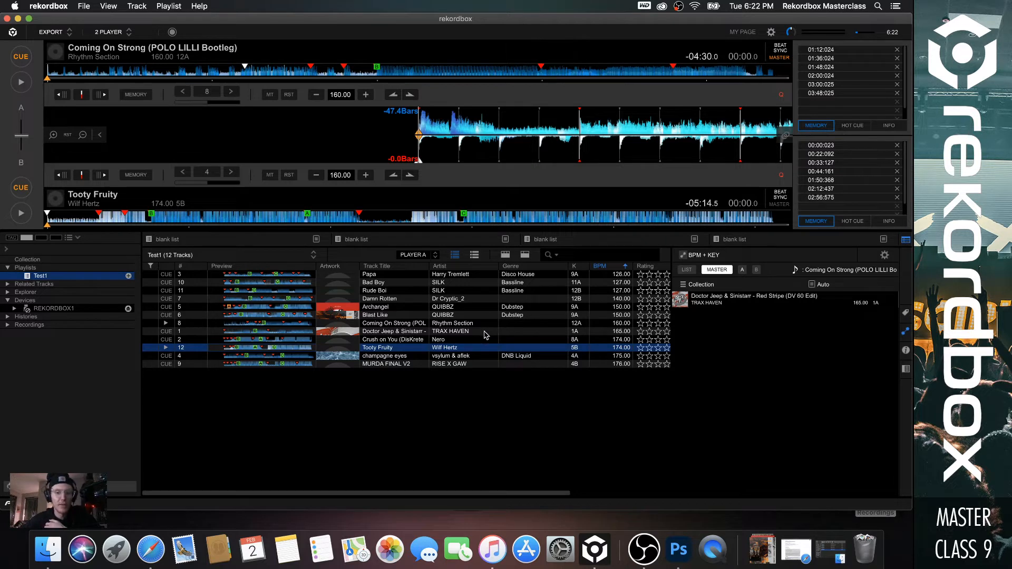
mouse_move(505, 318)
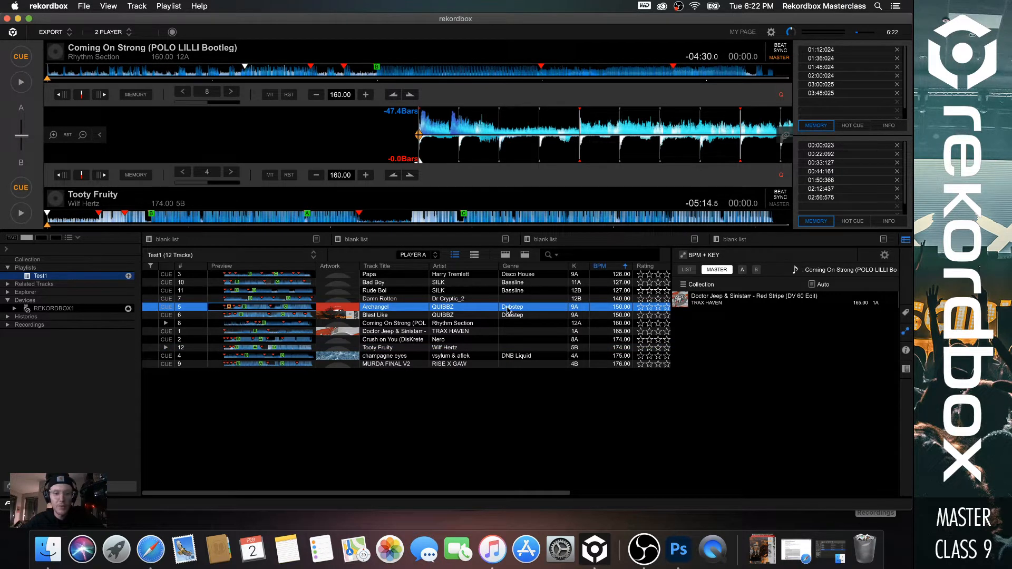
double_click(374, 307)
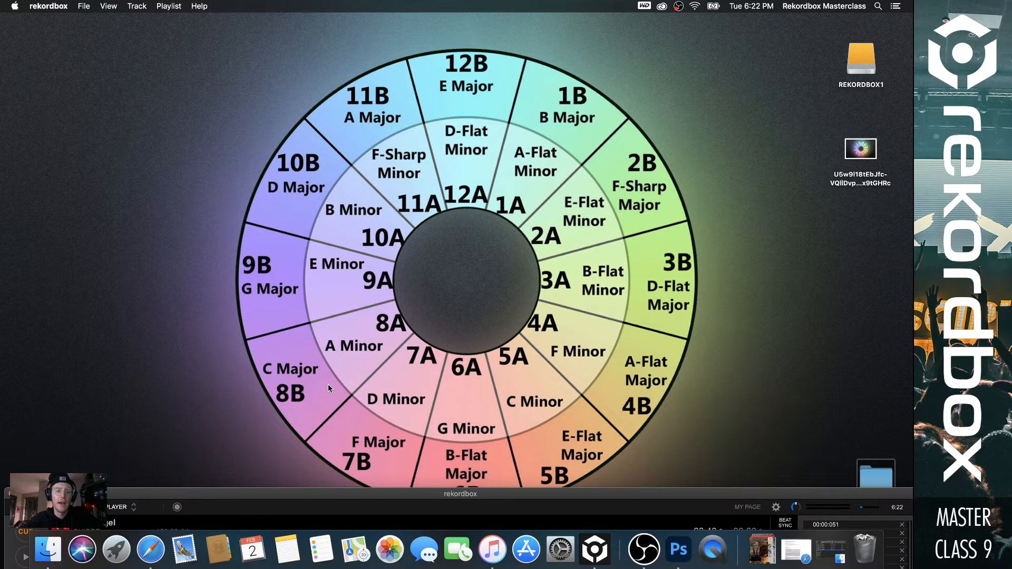
mouse_move(382, 230)
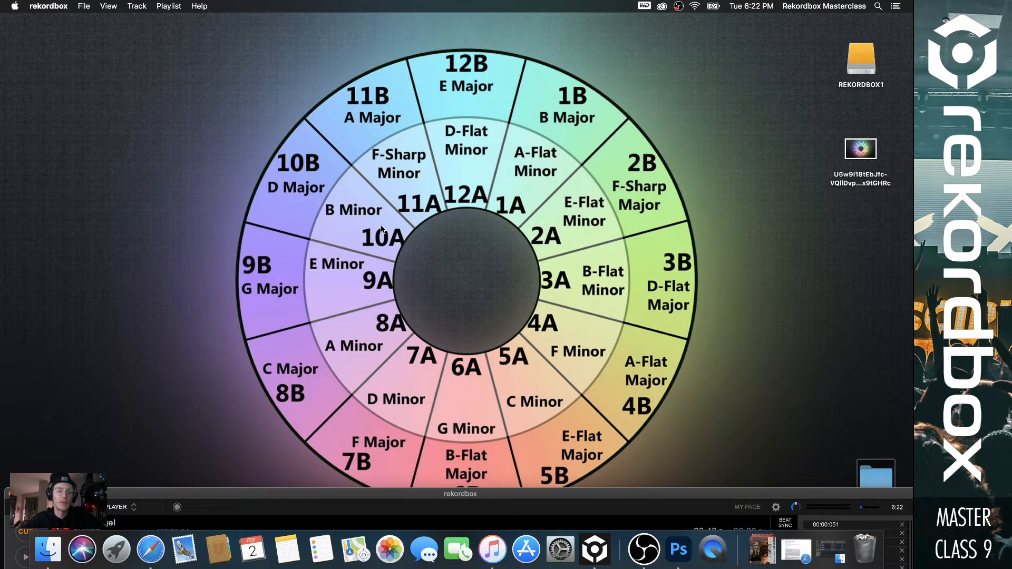
mouse_move(252, 287)
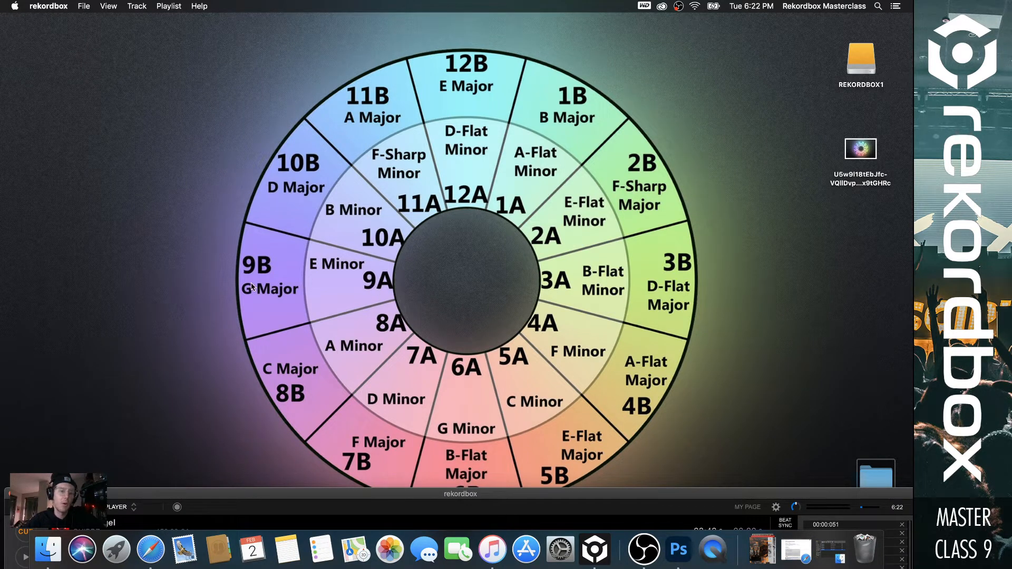
mouse_move(335, 330)
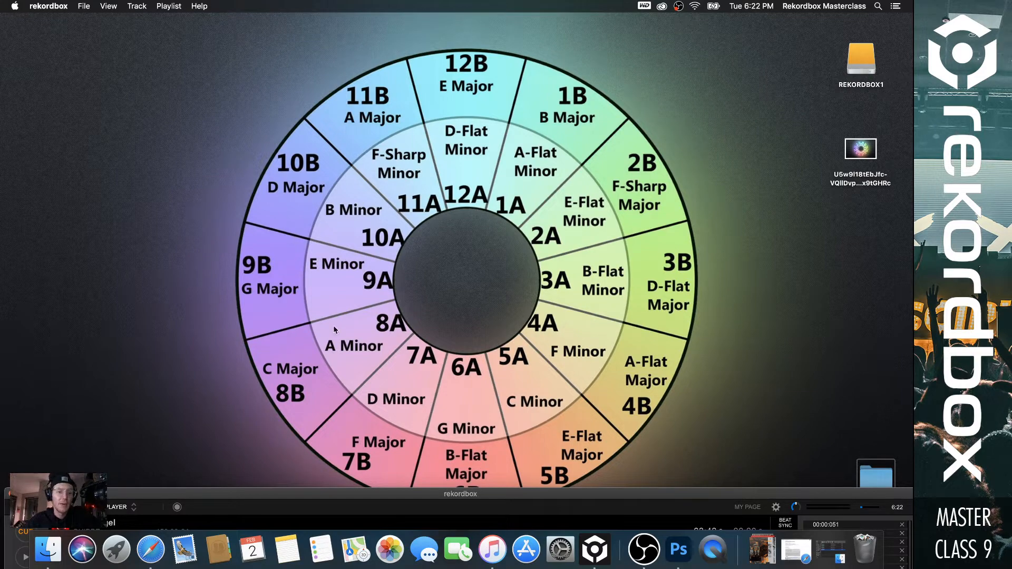
mouse_move(346, 253)
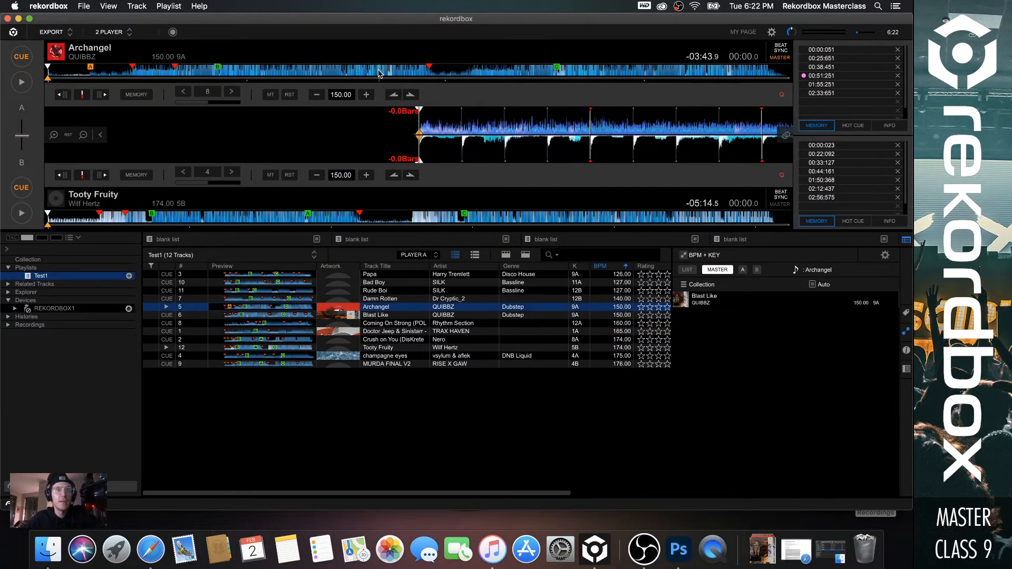
mouse_move(213, 107)
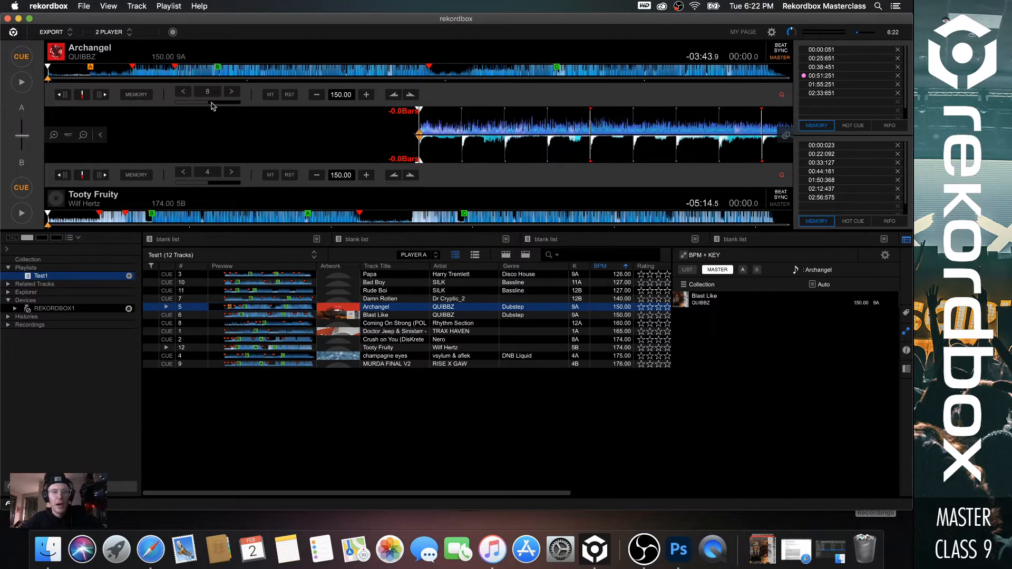
mouse_move(523, 52)
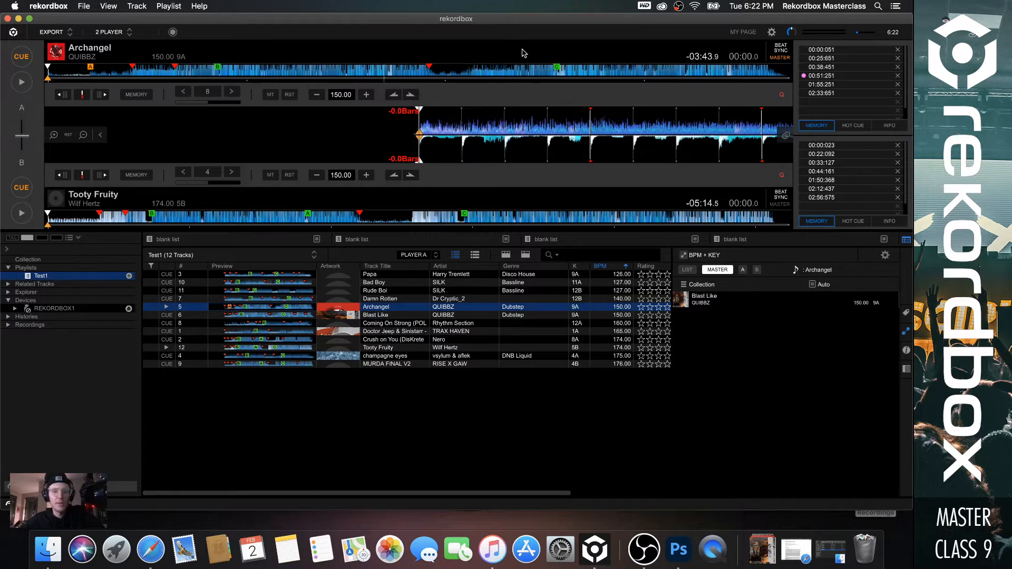
mouse_move(442, 201)
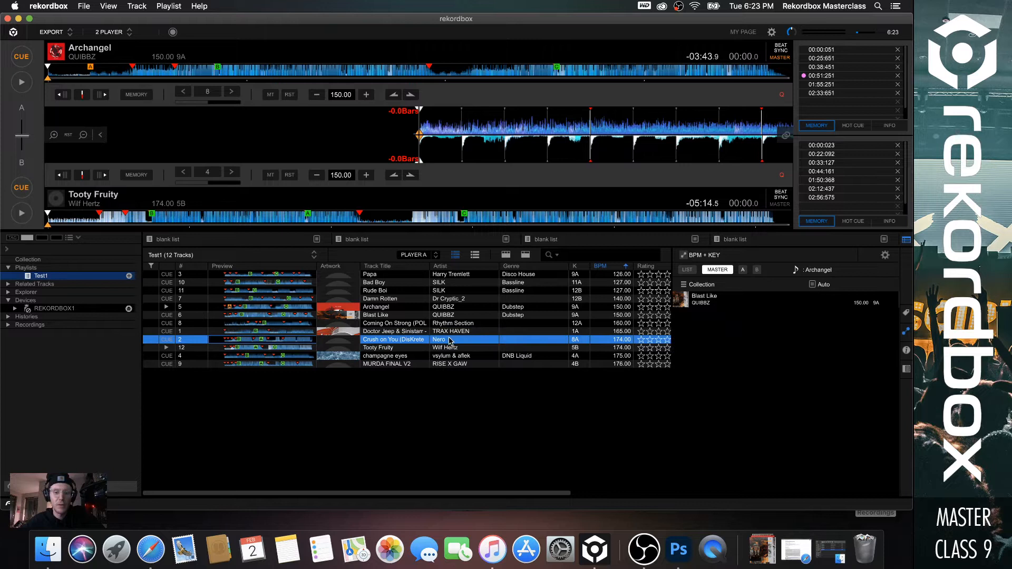
- Compare keys by selecting Champagne Eyes, Blast Like, Archangel and Tooty Fruity in the playlist
left_click(384, 356)
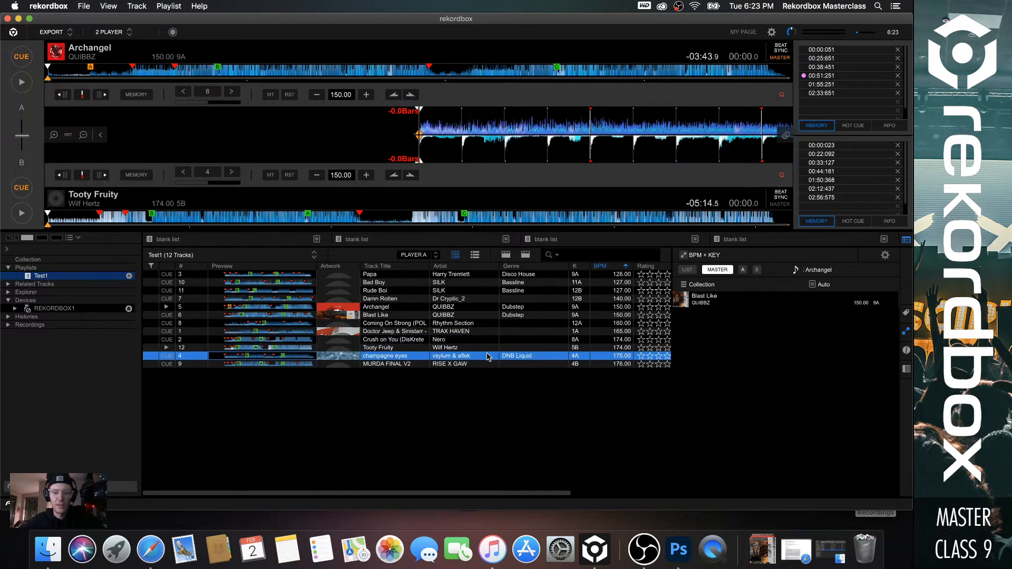
left_click(394, 339)
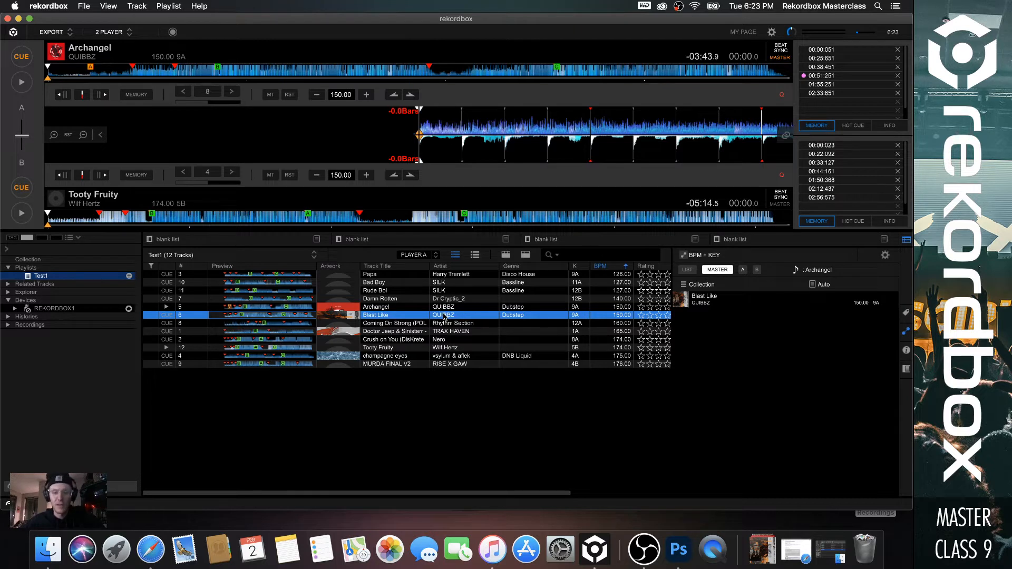
left_click(376, 307)
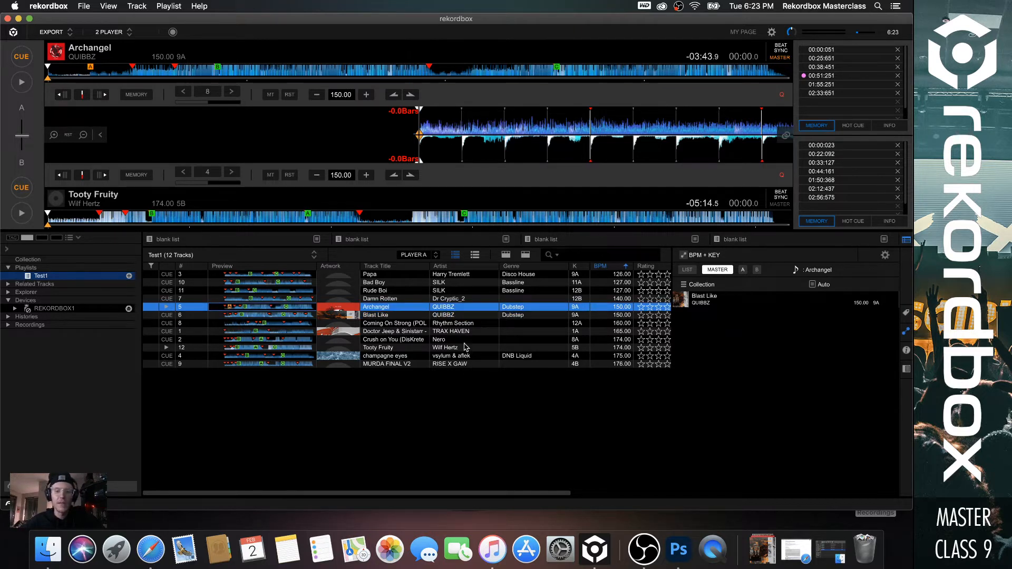
left_click(377, 347)
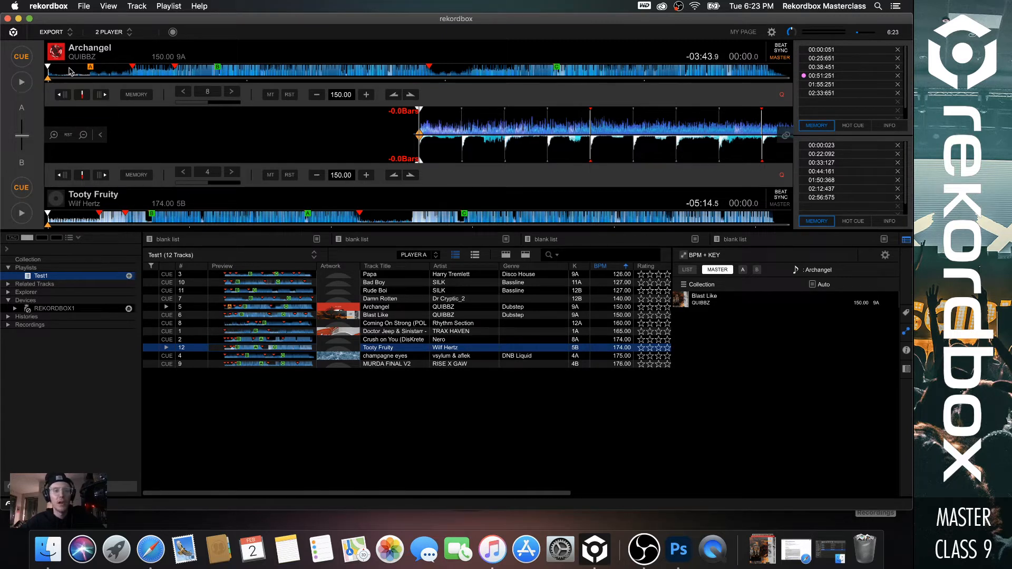
mouse_move(765, 58)
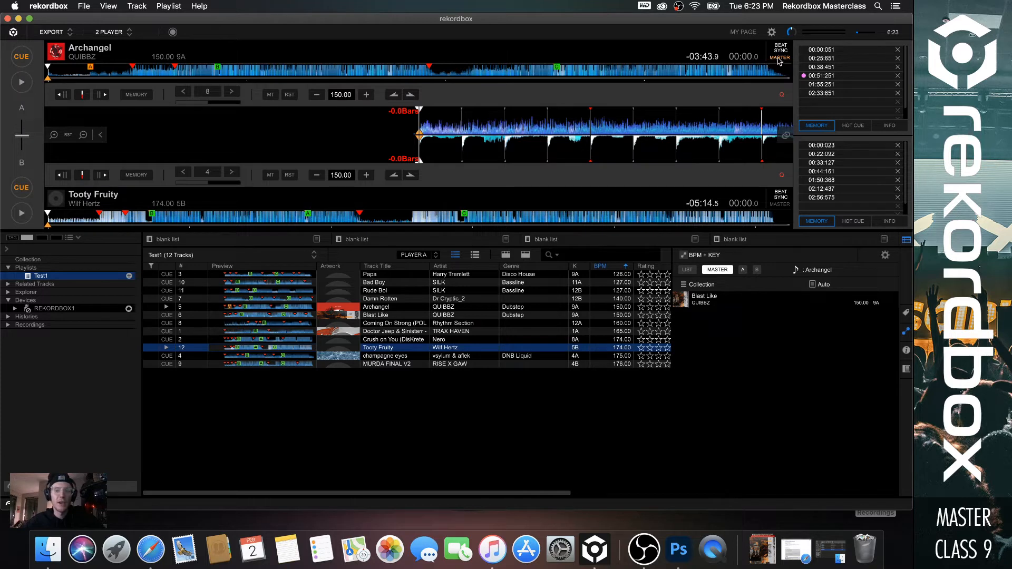
mouse_move(135, 87)
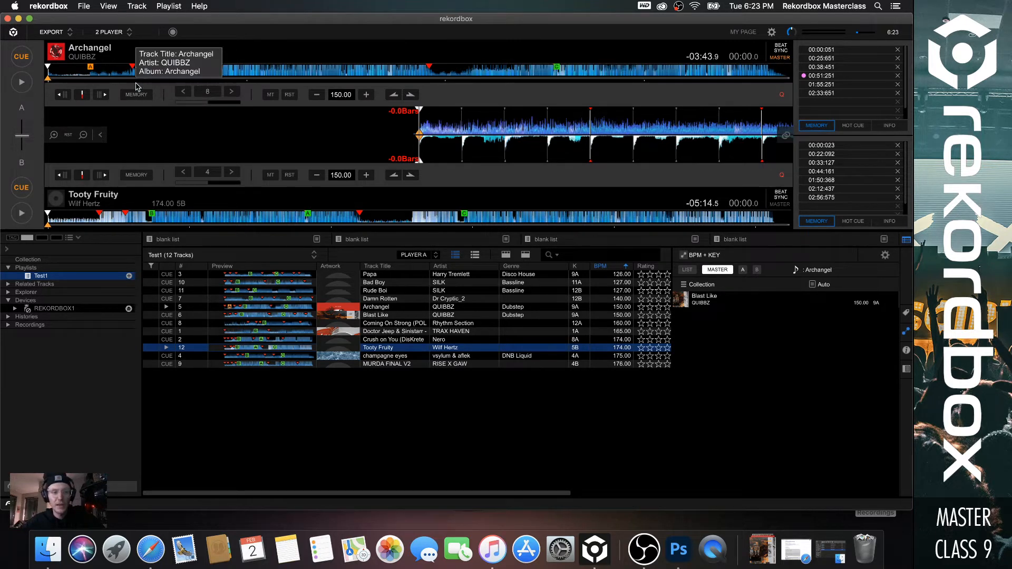
mouse_move(138, 51)
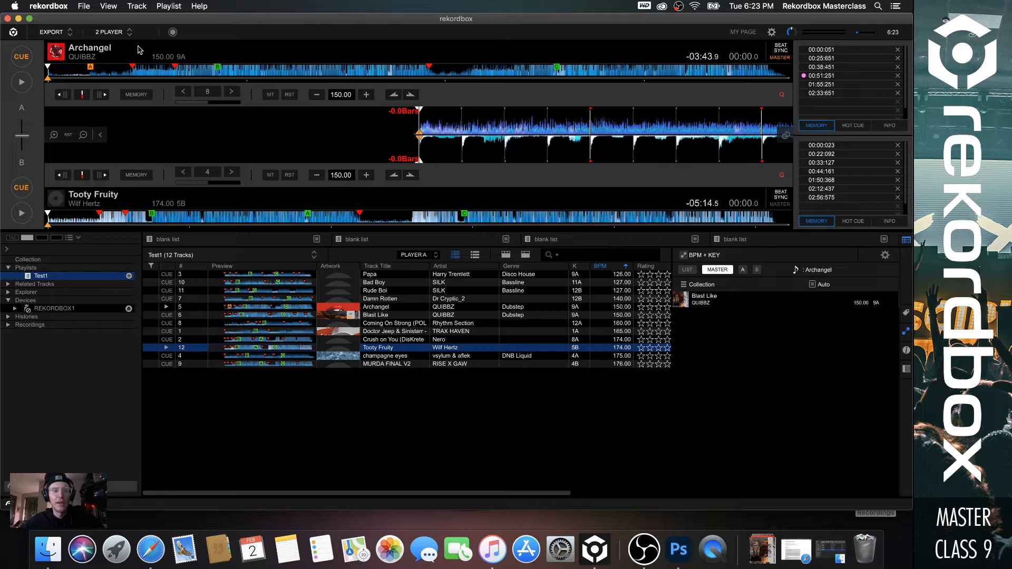
mouse_move(161, 197)
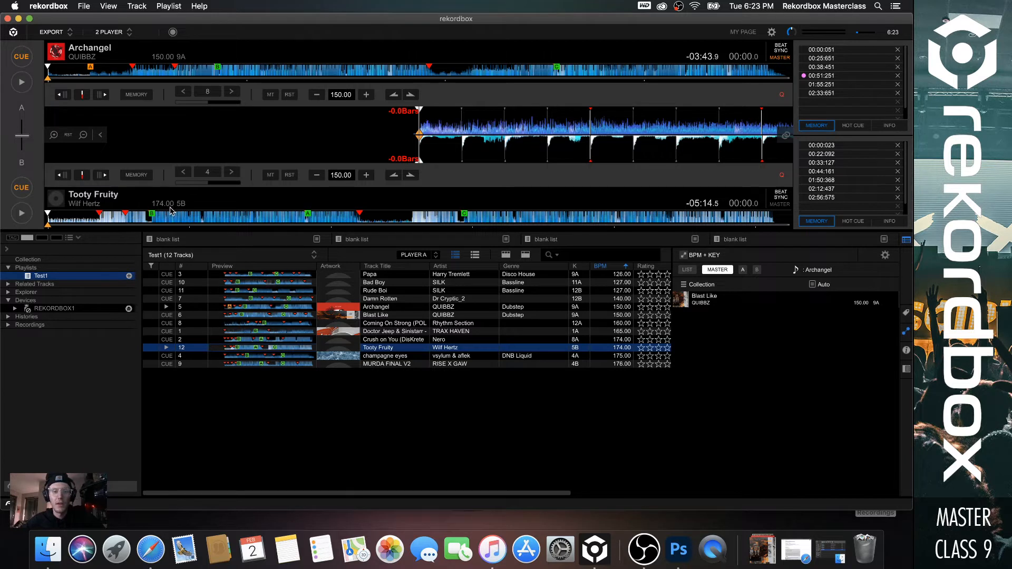
mouse_move(468, 113)
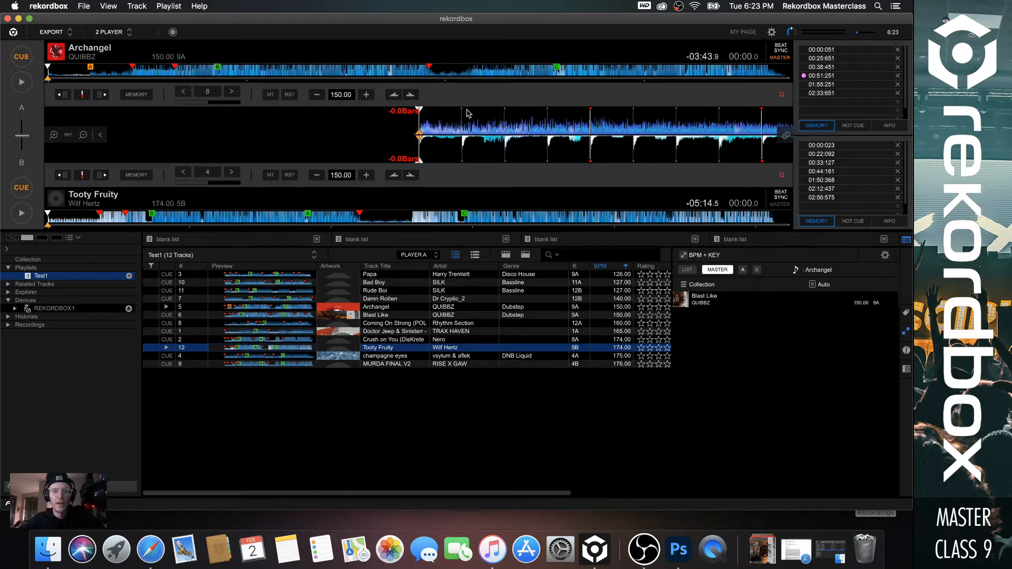
mouse_move(175, 64)
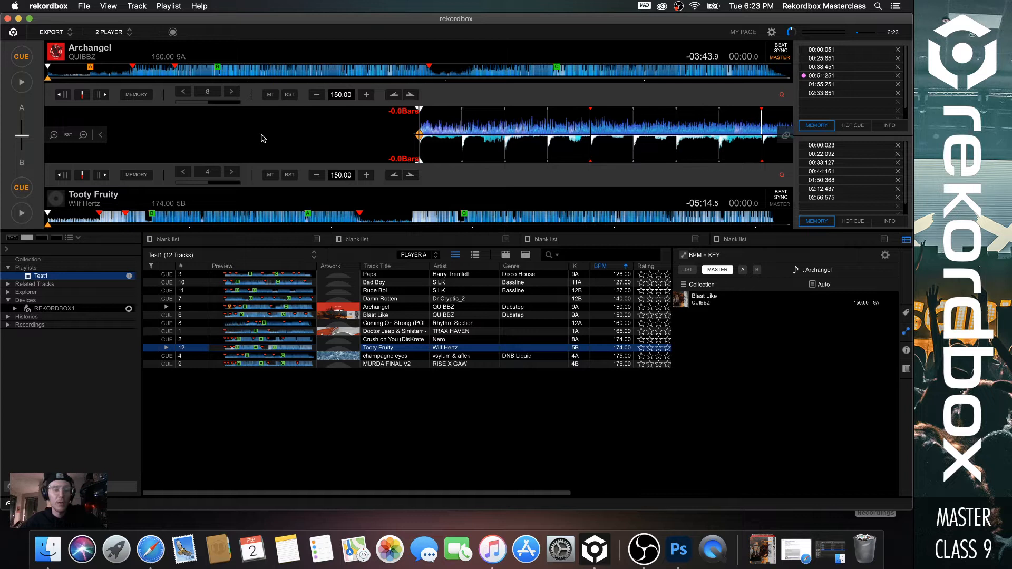
mouse_move(285, 136)
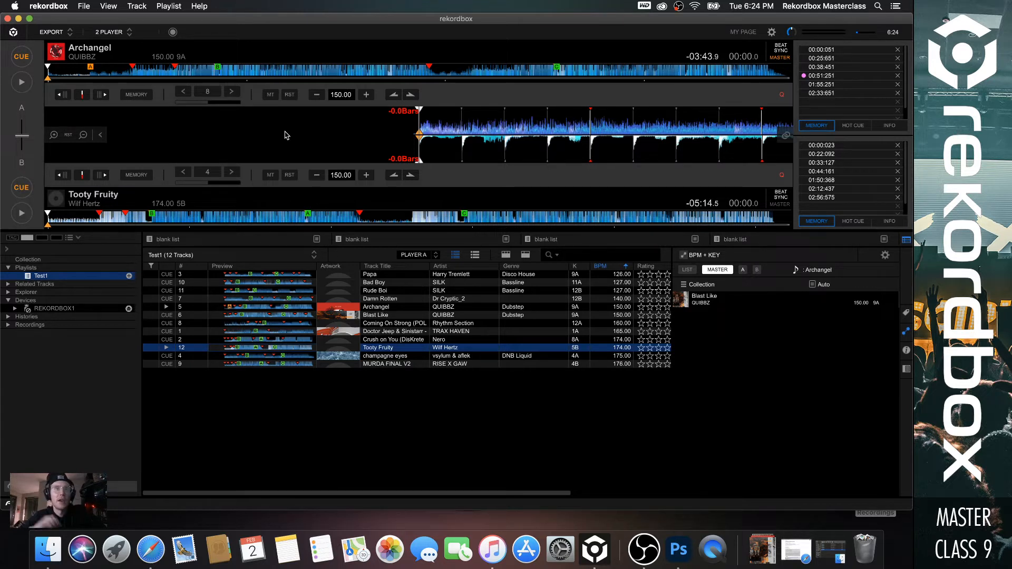
mouse_move(290, 151)
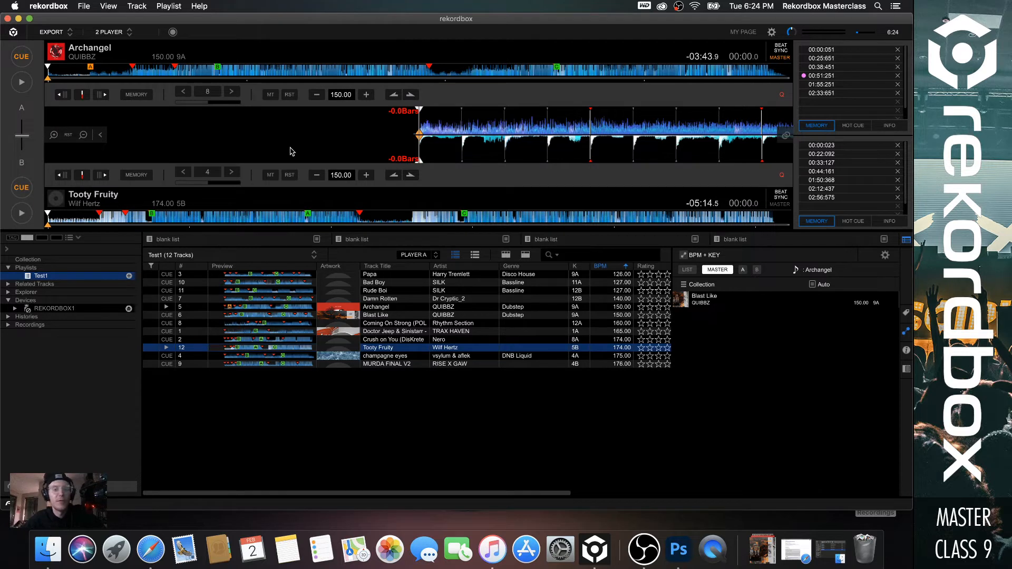
mouse_move(310, 177)
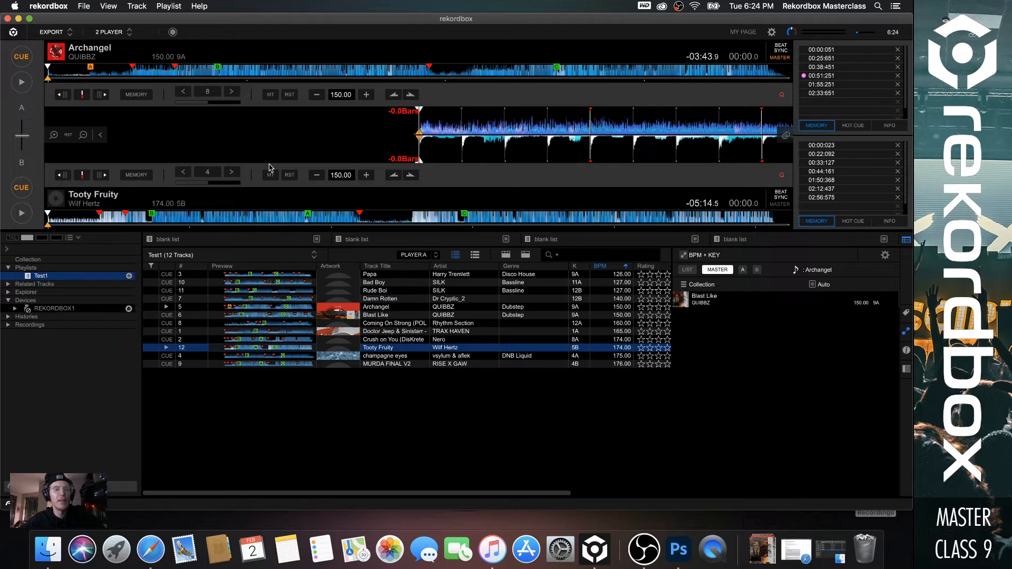
mouse_move(279, 154)
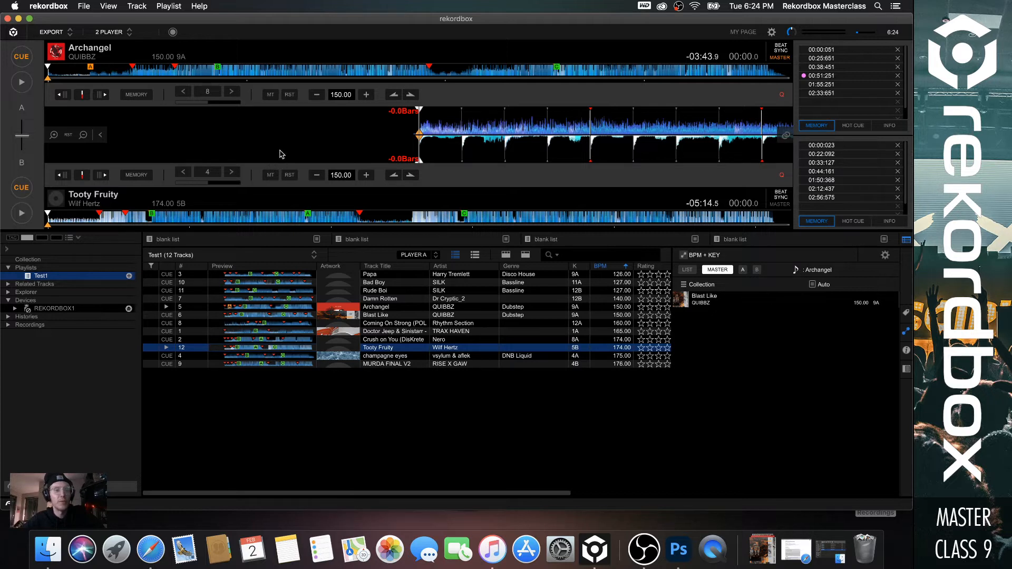
mouse_move(290, 138)
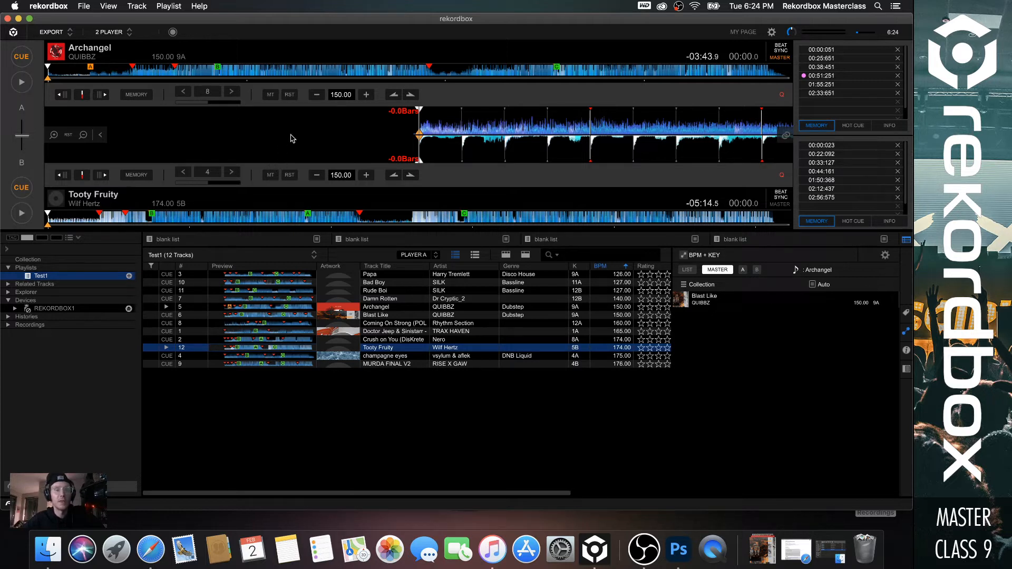
mouse_move(304, 135)
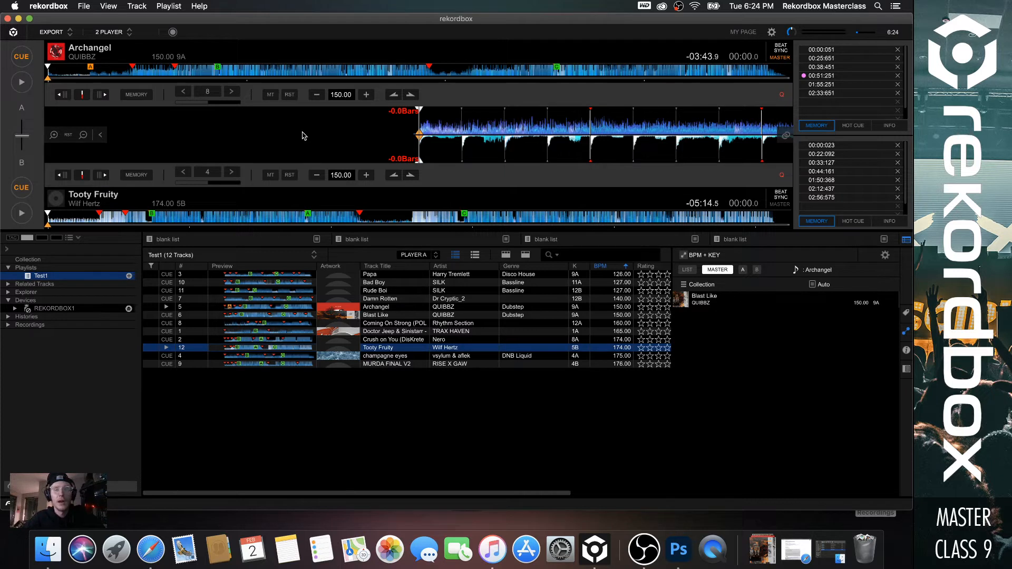
mouse_move(288, 136)
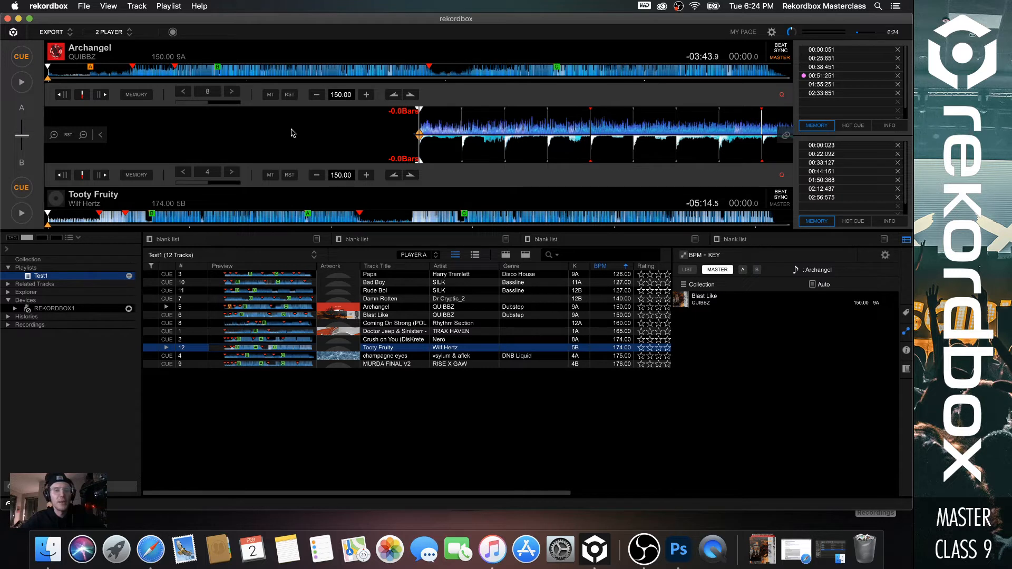
mouse_move(310, 122)
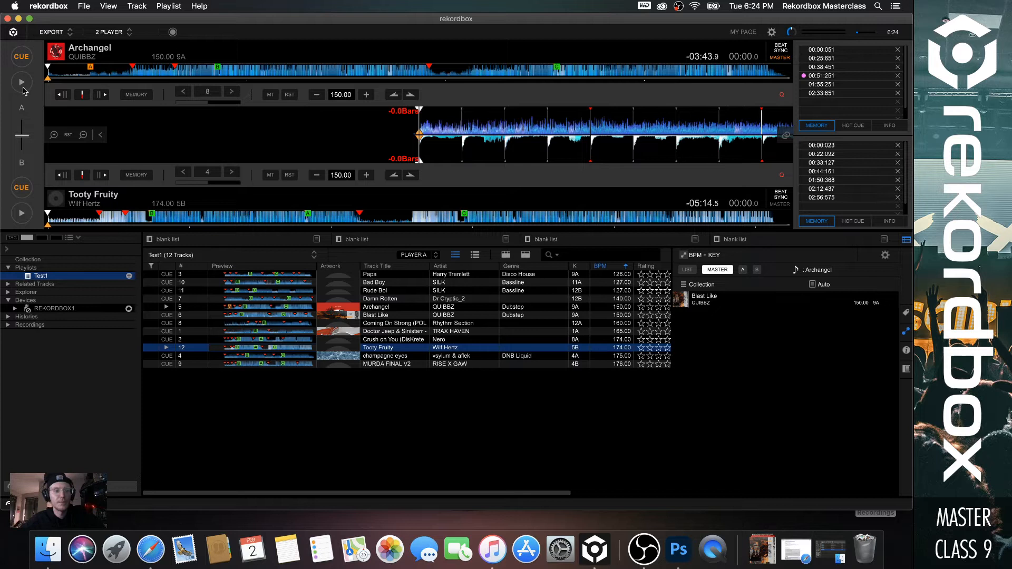
- Start Archangel playing on deck 1, then start the second deck
left_click(21, 82)
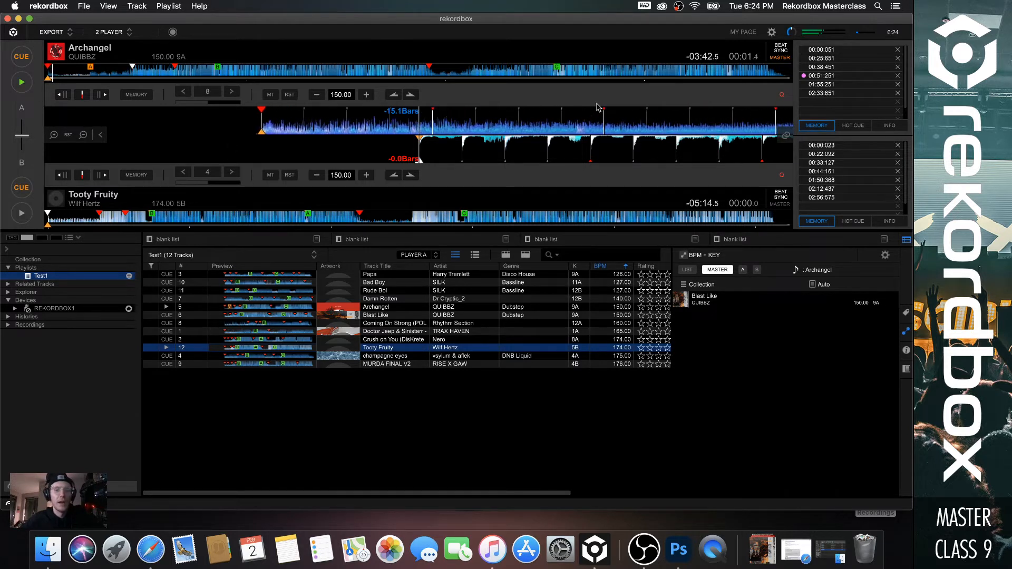
left_click(853, 125)
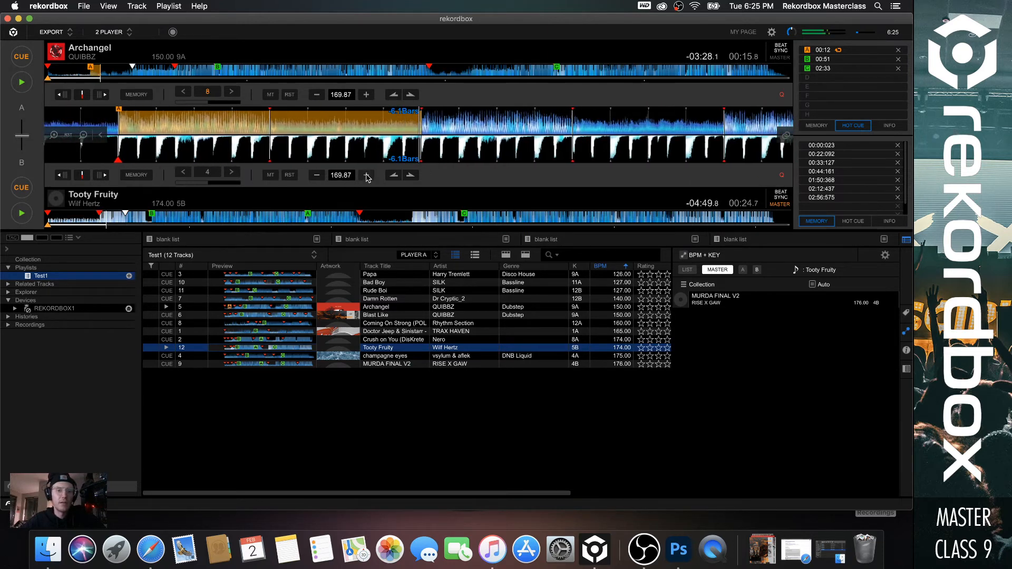
- Raise the synced tempo of both decks from 169.87 to 171.19 BPM
left_click(366, 175)
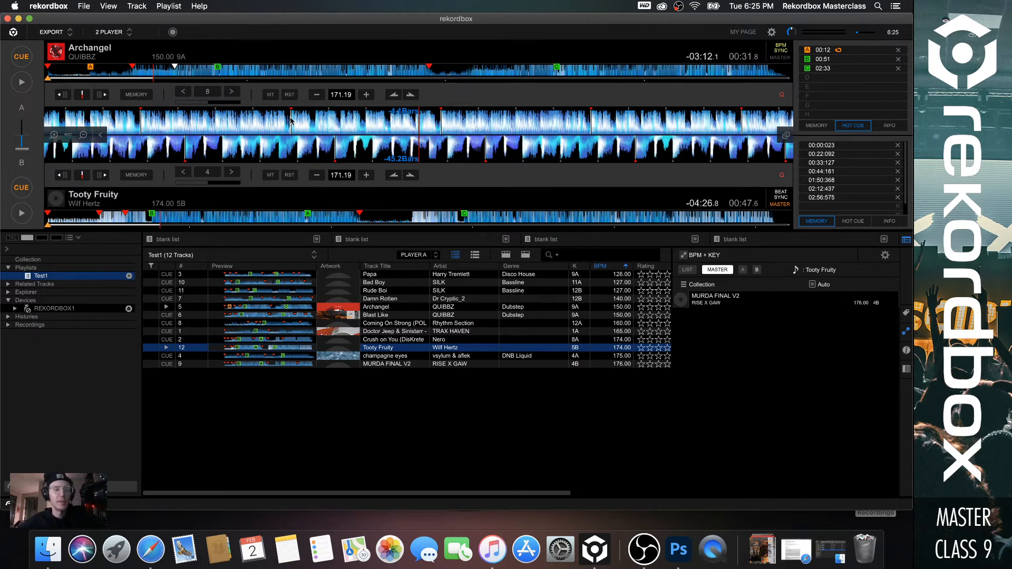
mouse_move(353, 195)
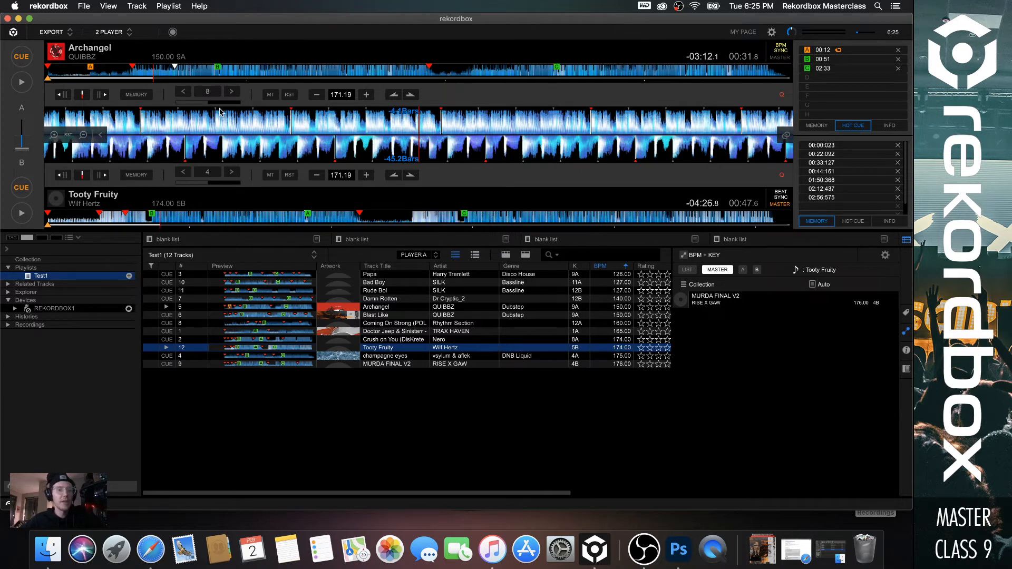
mouse_move(273, 129)
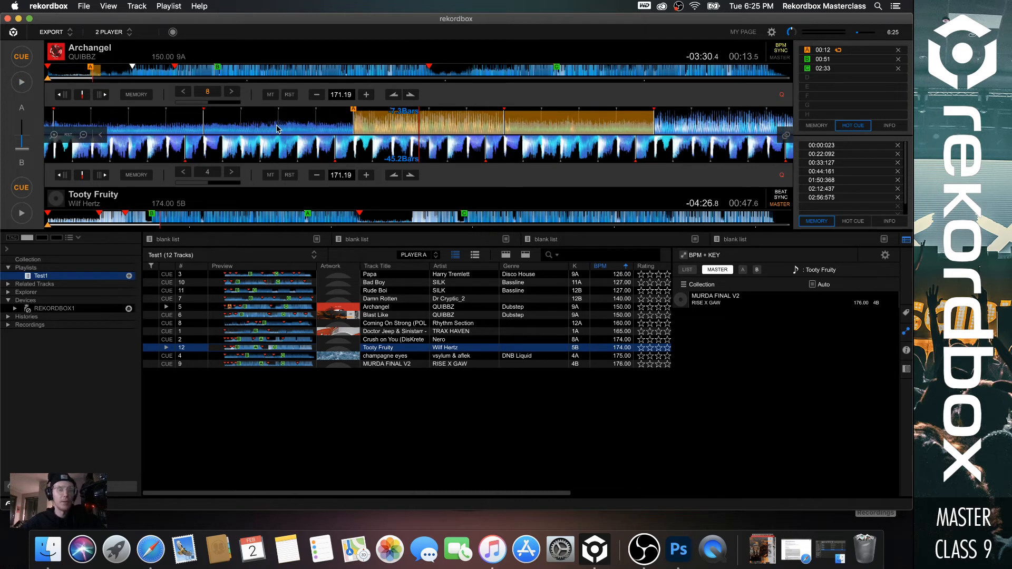
mouse_move(382, 125)
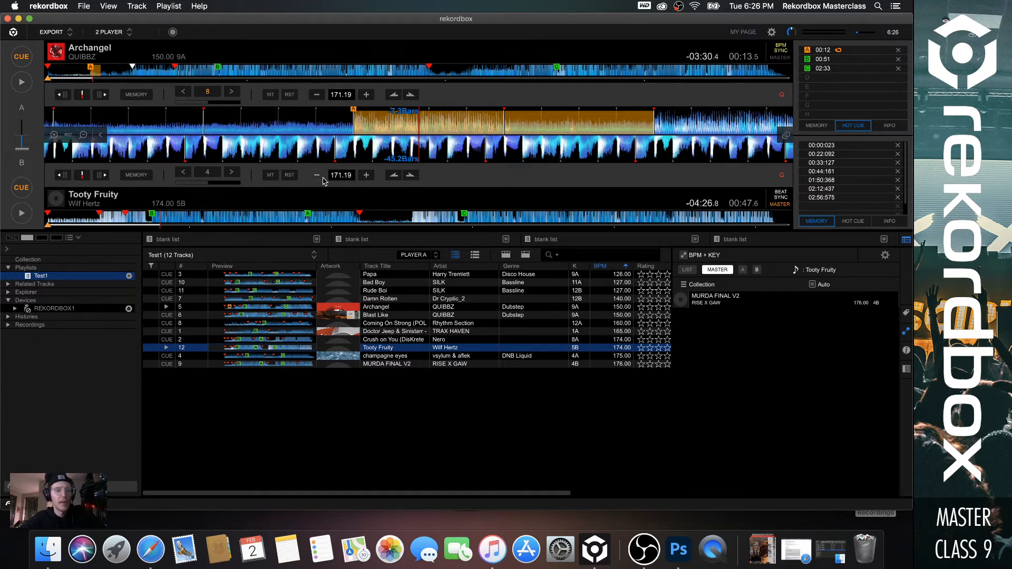
mouse_move(900, 49)
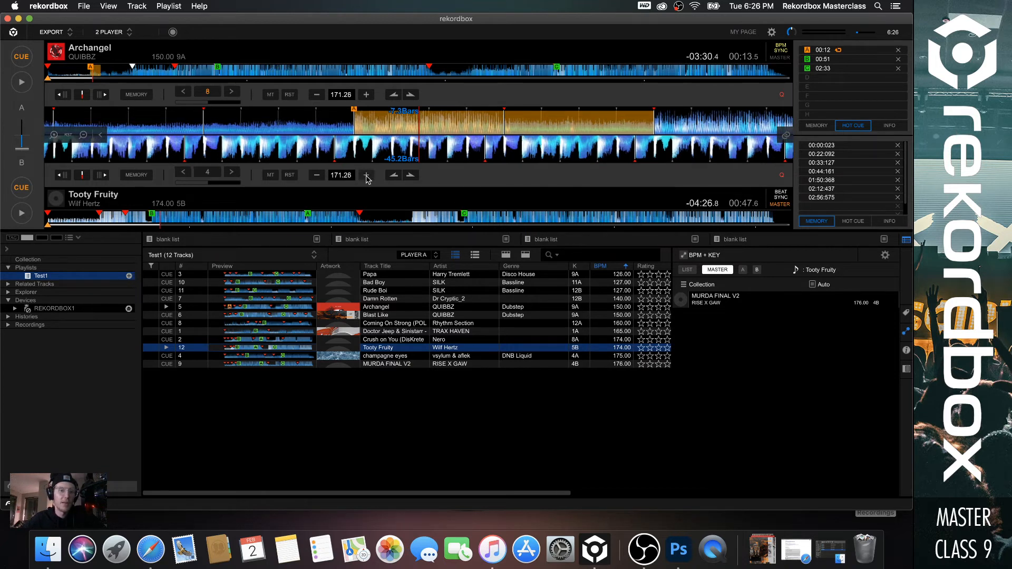
- Nudge the synced tempo up to 172.03 BPM, then back down to 171.99
left_click(366, 94)
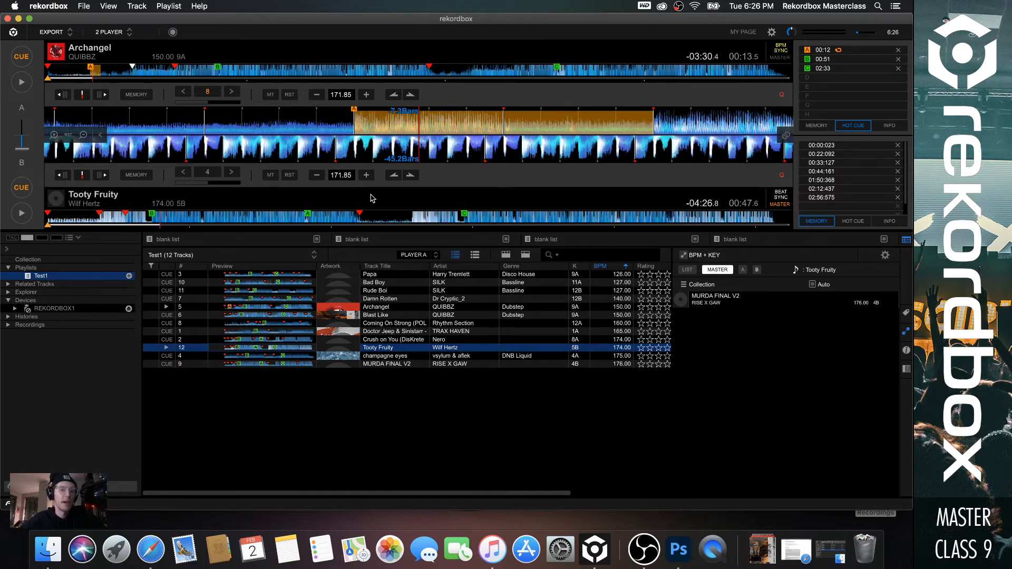
left_click(366, 175)
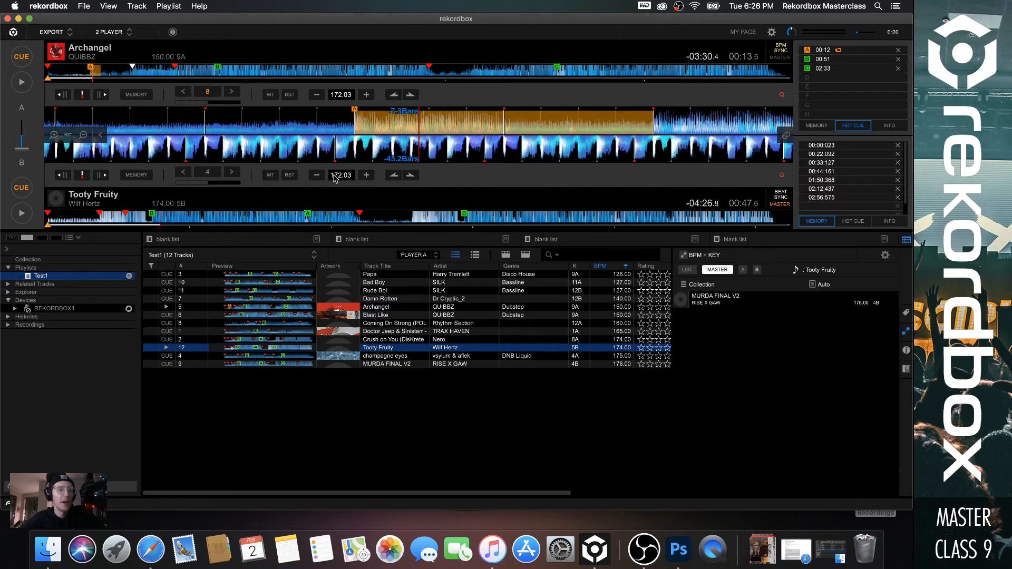
left_click(316, 175)
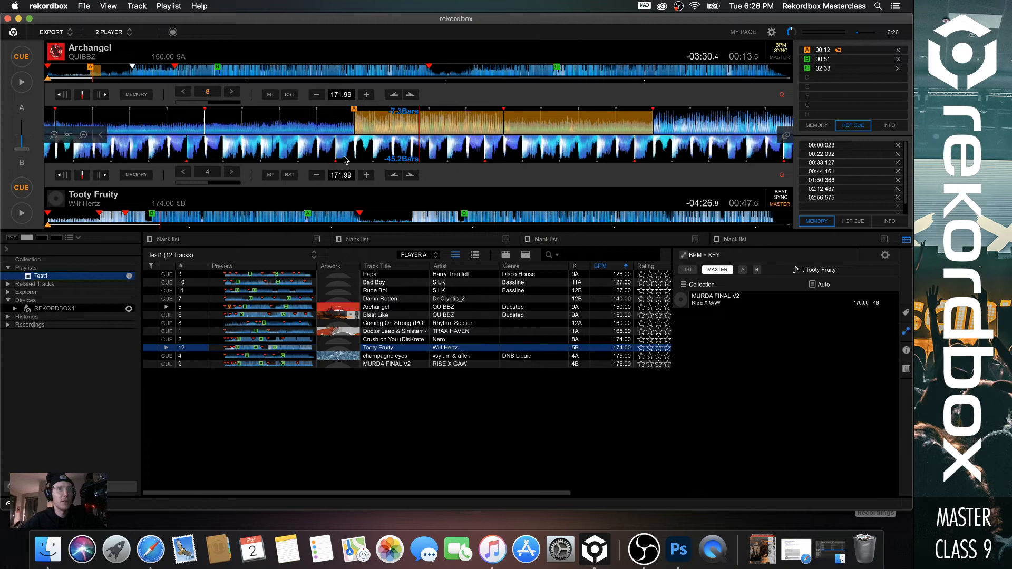
mouse_move(341, 160)
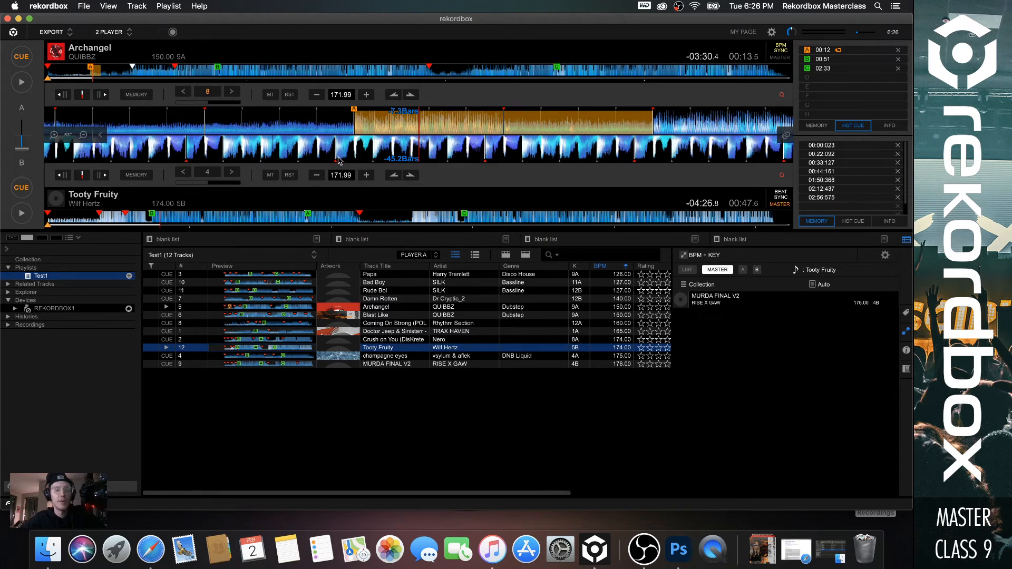
mouse_move(316, 170)
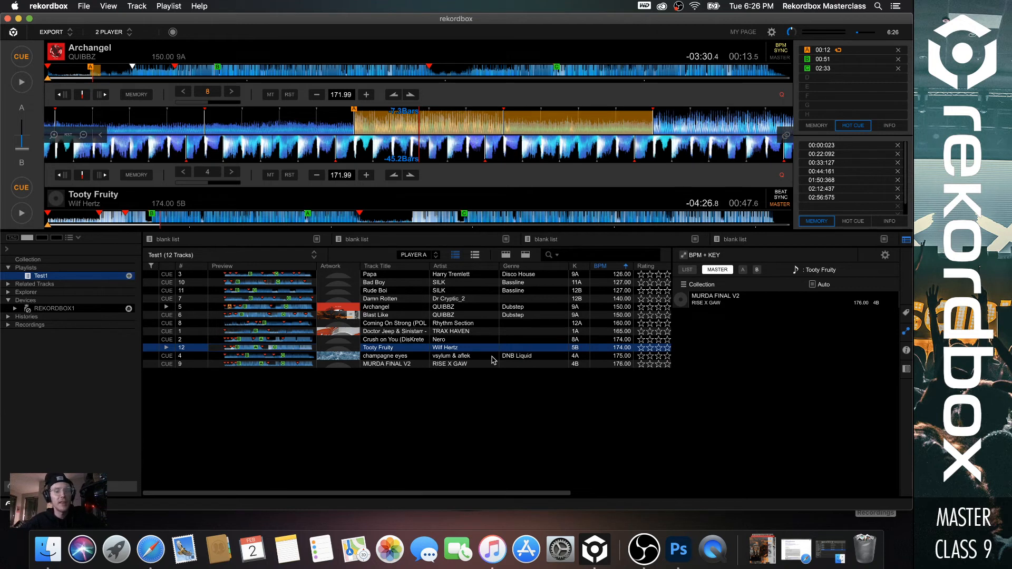
mouse_move(523, 278)
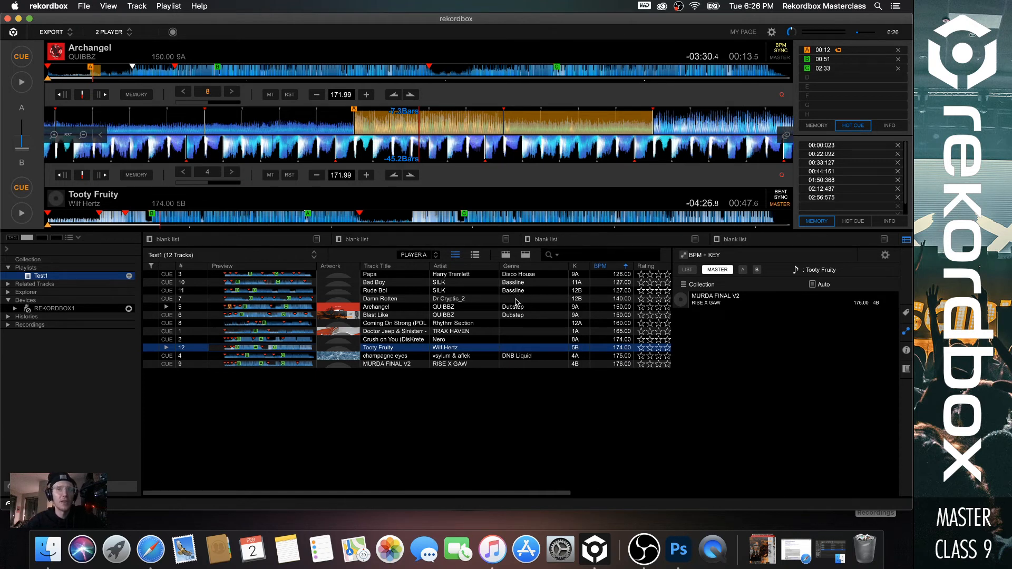
mouse_move(505, 304)
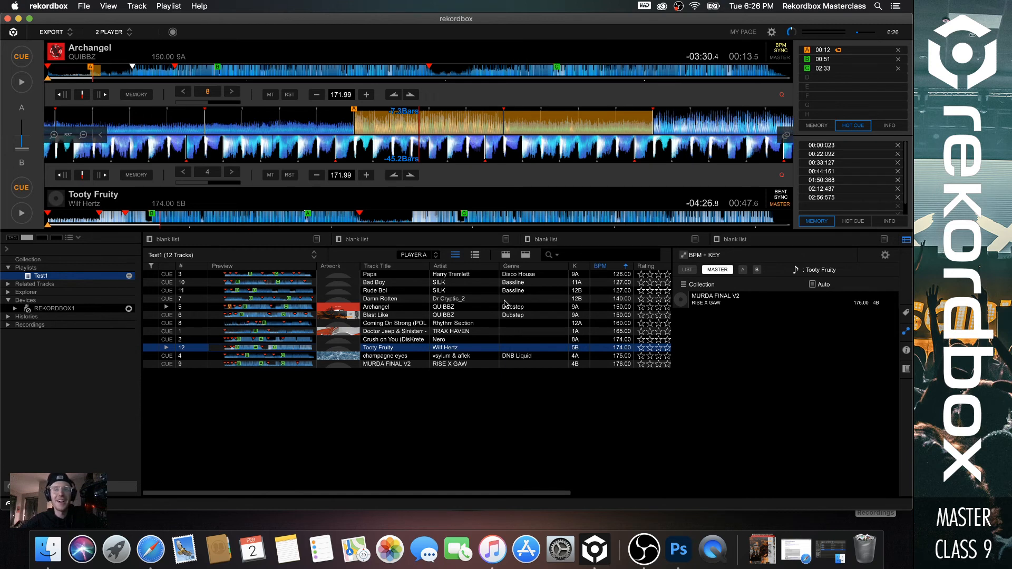
mouse_move(472, 297)
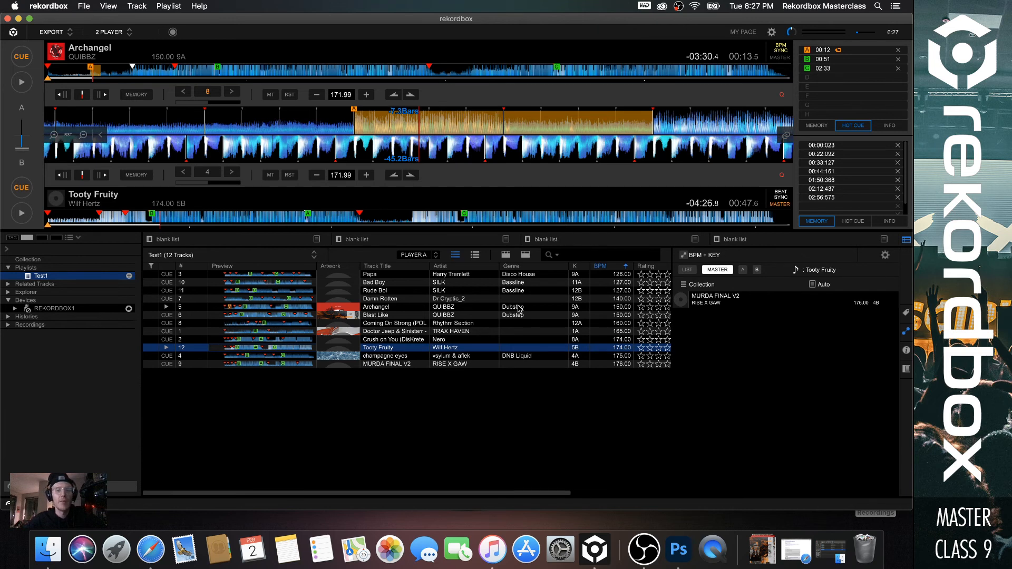
mouse_move(514, 316)
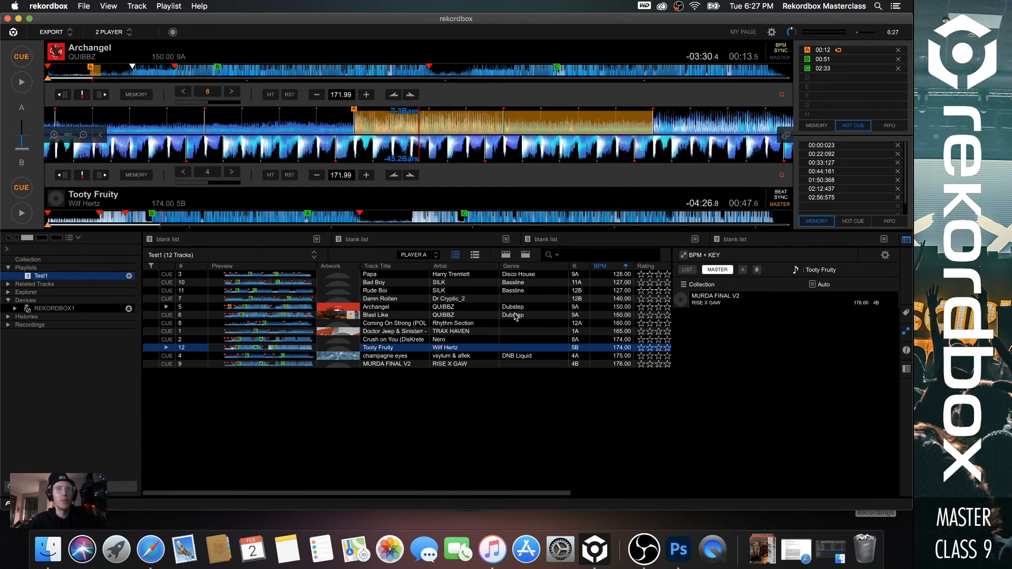
mouse_move(514, 315)
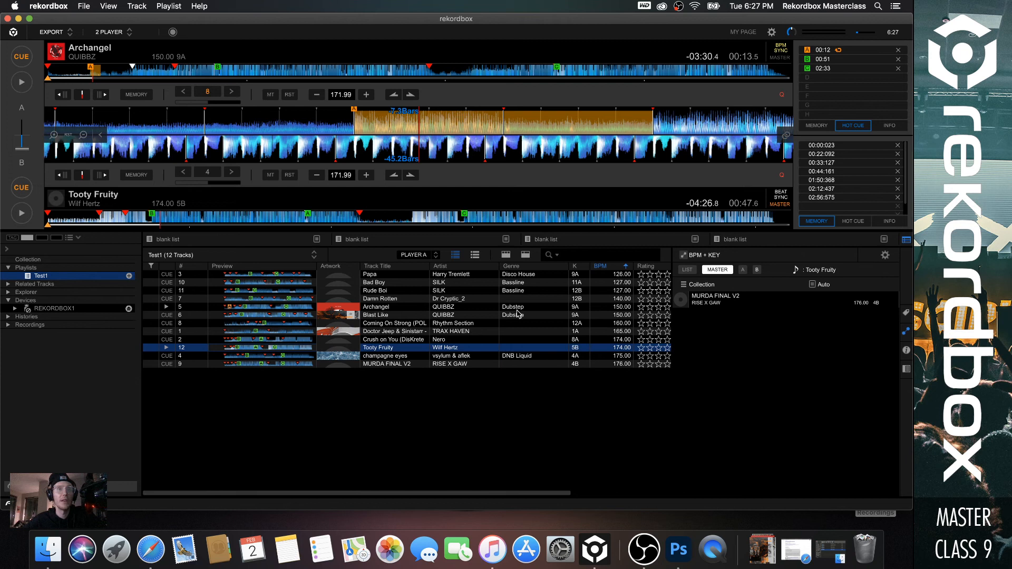
mouse_move(517, 320)
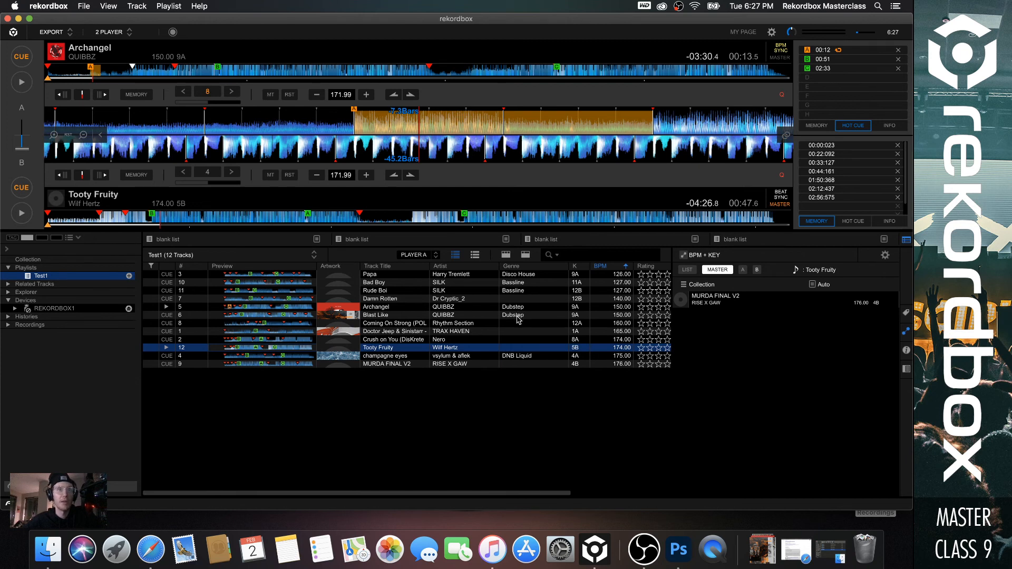
mouse_move(520, 321)
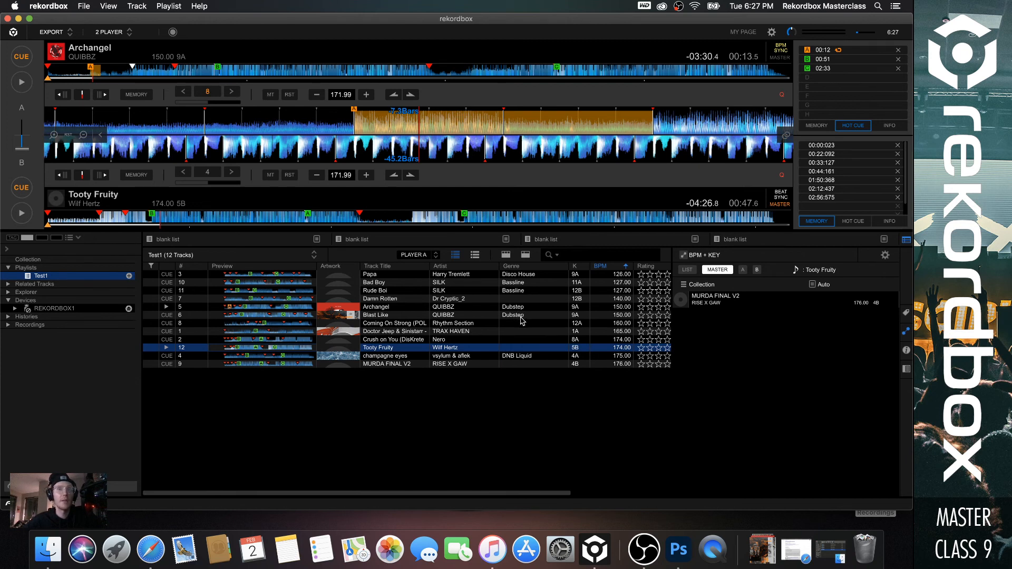
mouse_move(565, 359)
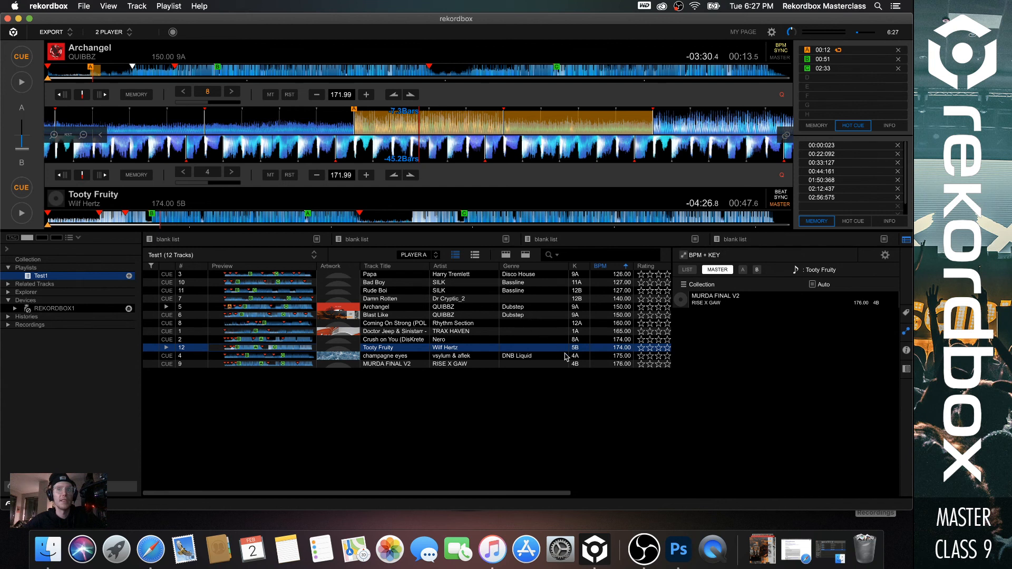
mouse_move(617, 399)
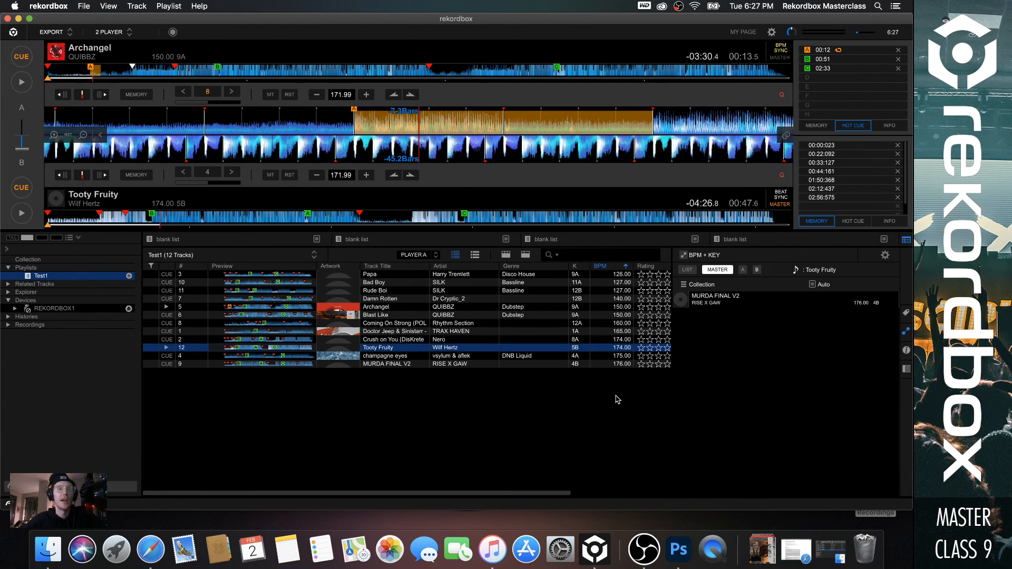
mouse_move(576, 371)
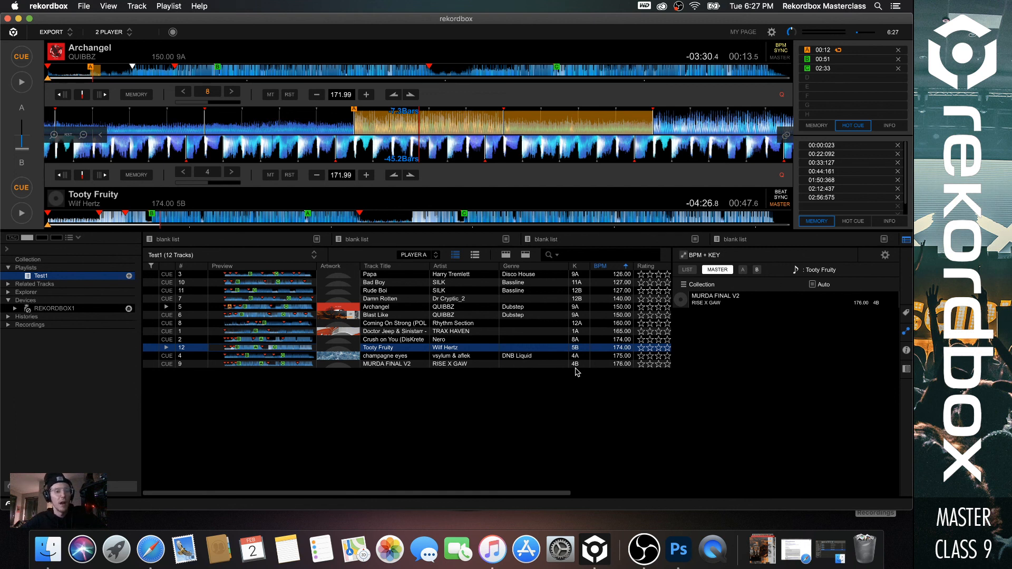
mouse_move(614, 373)
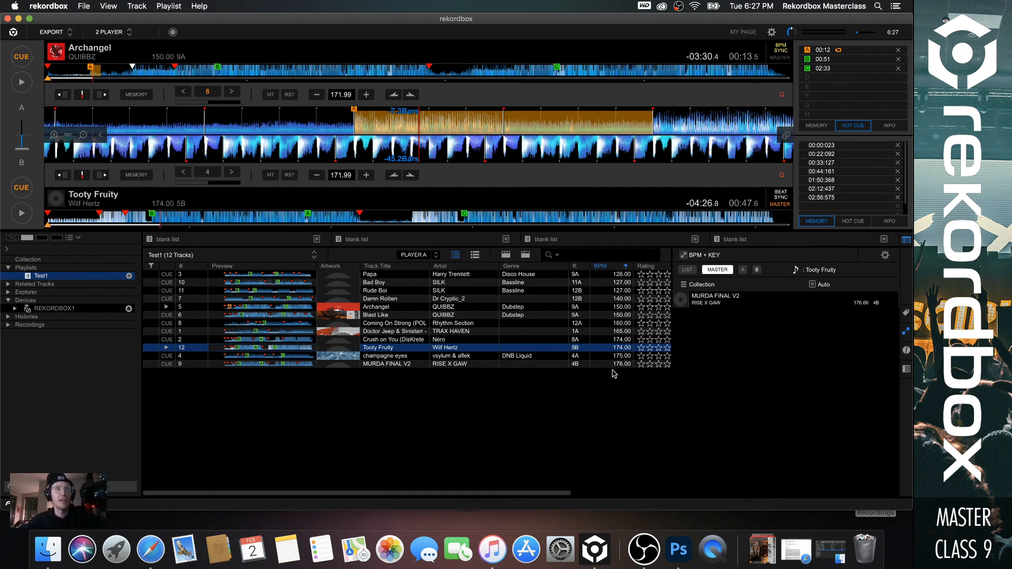